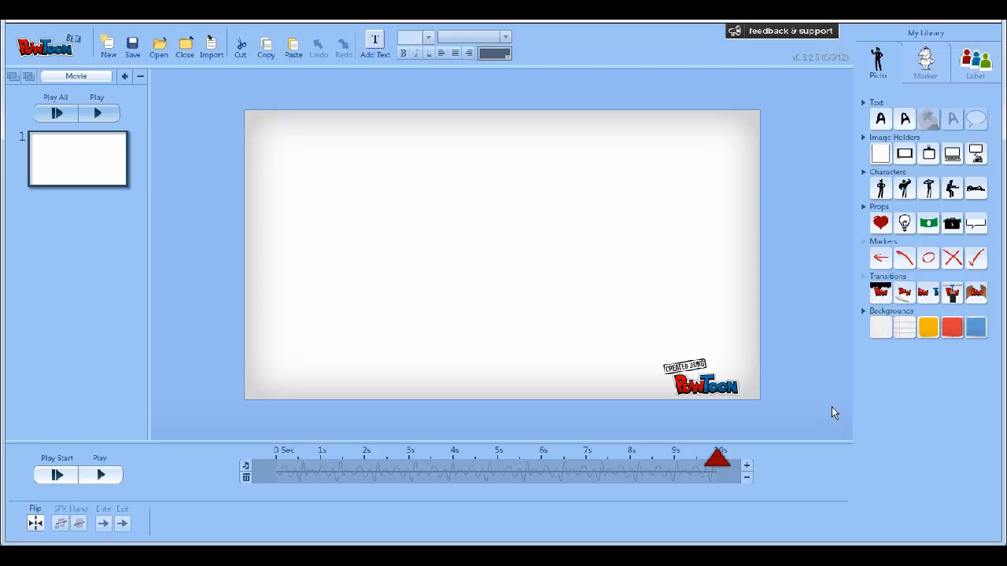
{"action": "mouse_move", "coordinate": [582, 161]}
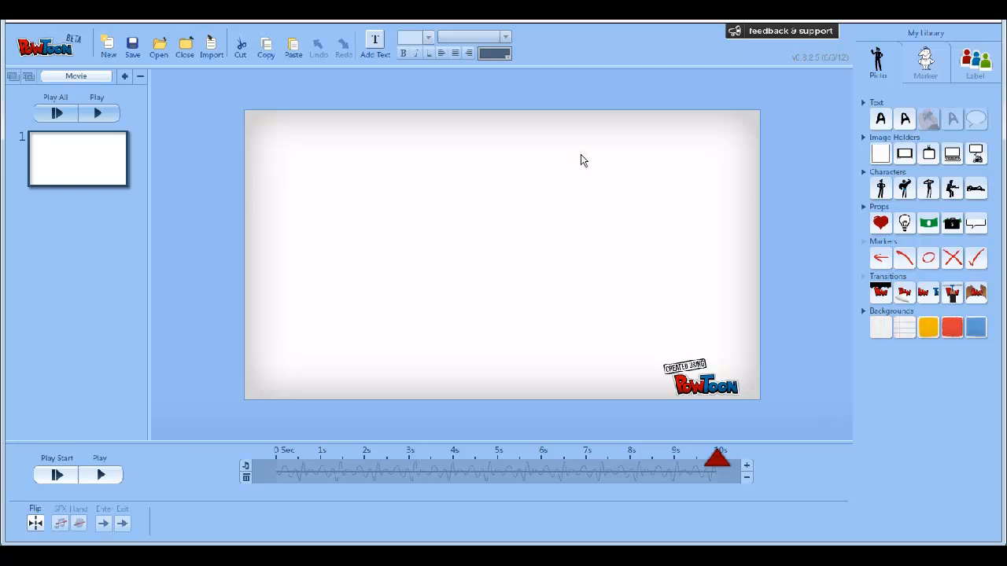
{"action": "mouse_move", "coordinate": [248, 100]}
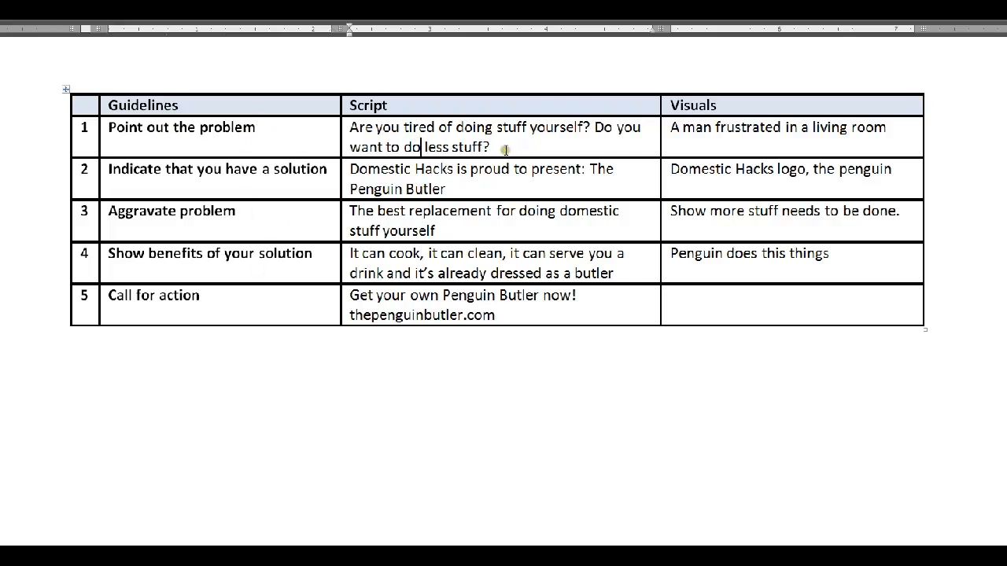
Select the first script line in the Word table before returning to the blank PowToon slide.
{"action": "left_click_drag", "start_coordinate": [349, 126], "coordinate": [488, 148]}
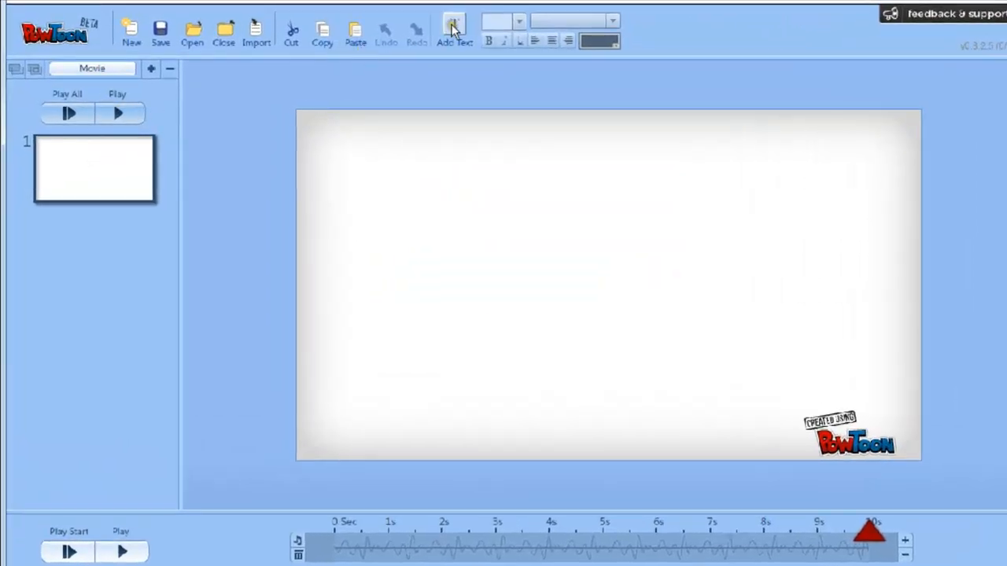
Add 'Are you tired of doing stuff yourself? Do you want to do less stuff?' as text on slide 1.
{"action": "left_click", "coordinate": [453, 32]}
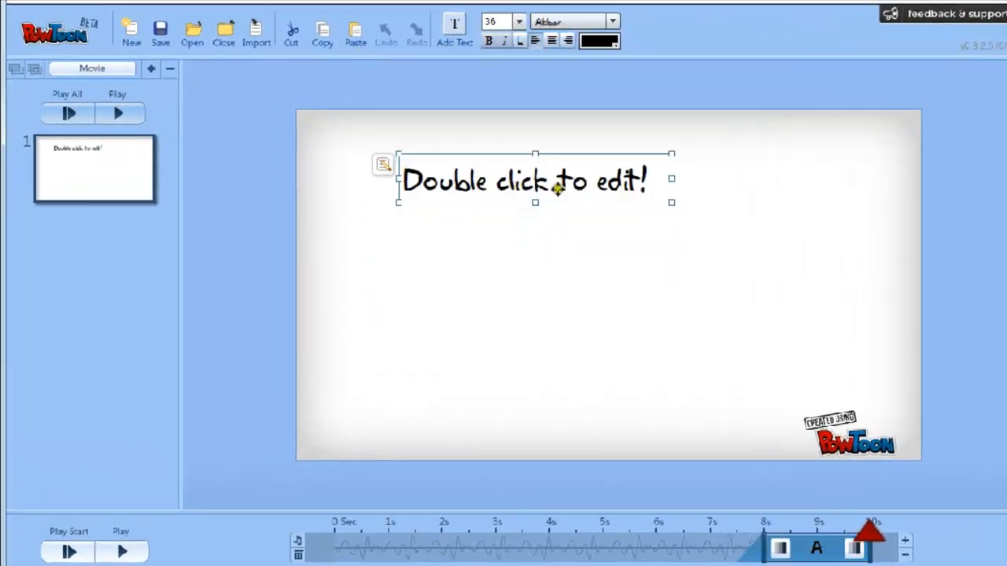
{"action": "type", "text": "Are you tired of doing stuff yourself? Do you want to do less stuff?"}
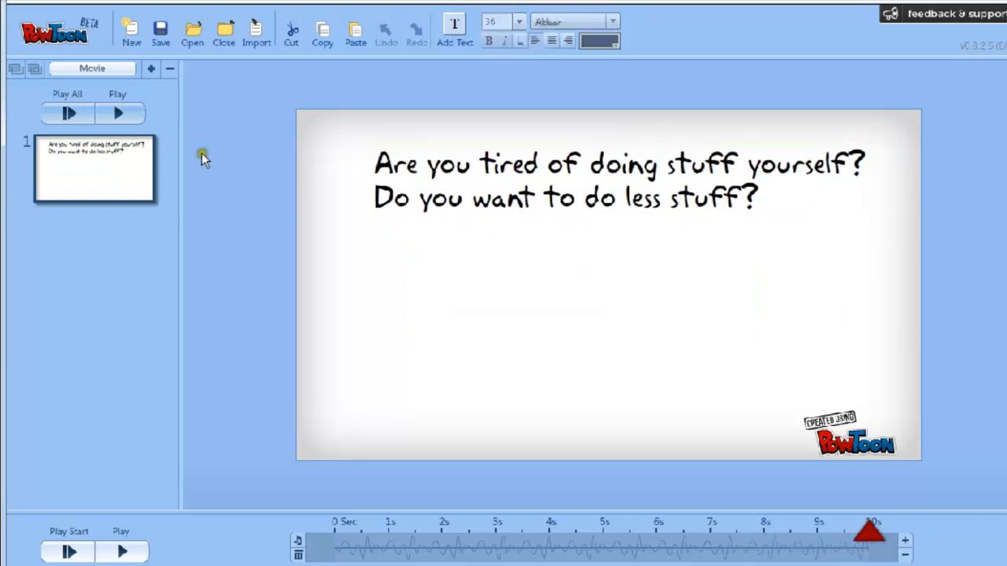
{"action": "left_click", "coordinate": [151, 69]}
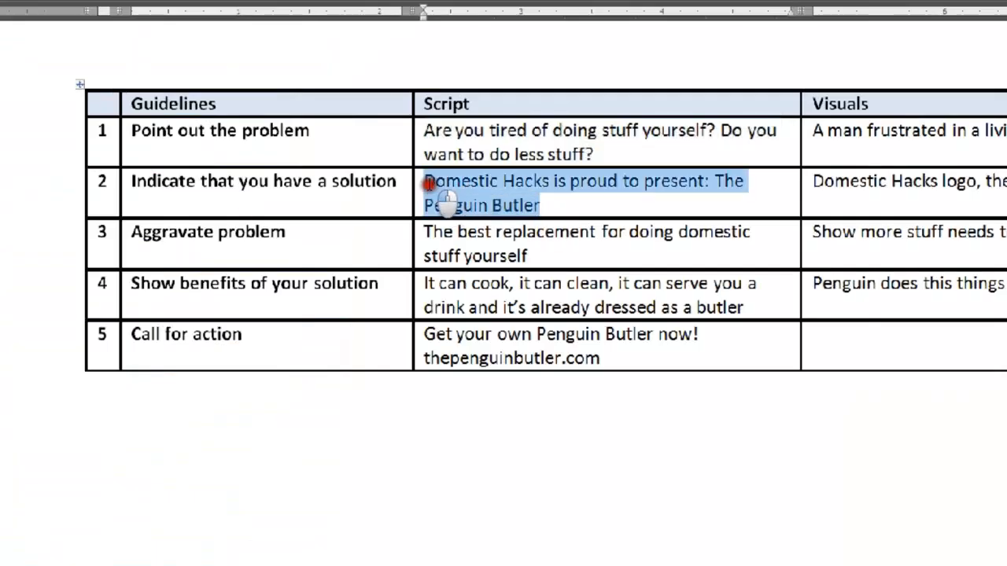
{"action": "mouse_move", "coordinate": [579, 192]}
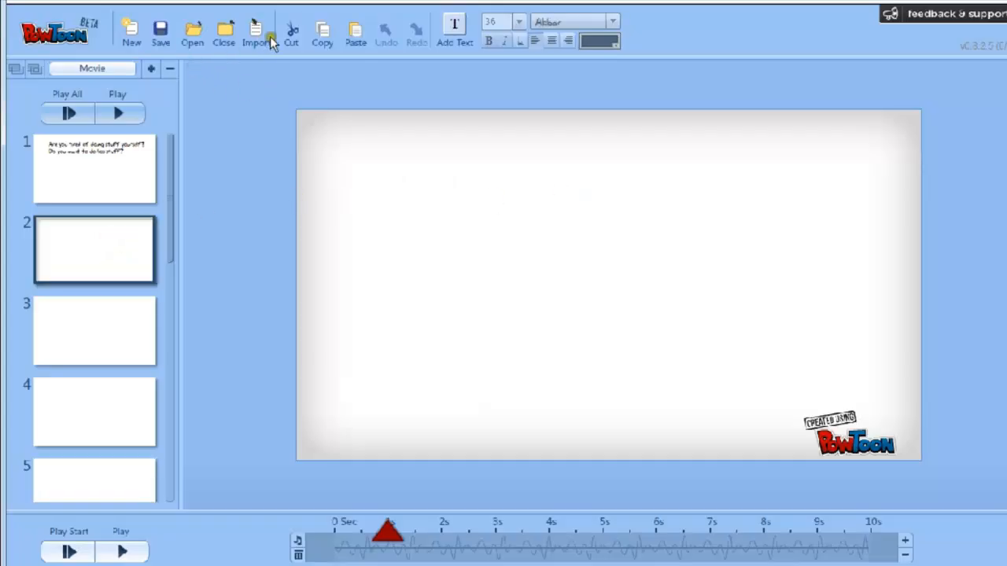
Add 'Domestic Hacks is proud to present: The Penguin Butler' as text on slide 2.
{"action": "left_click", "coordinate": [453, 31]}
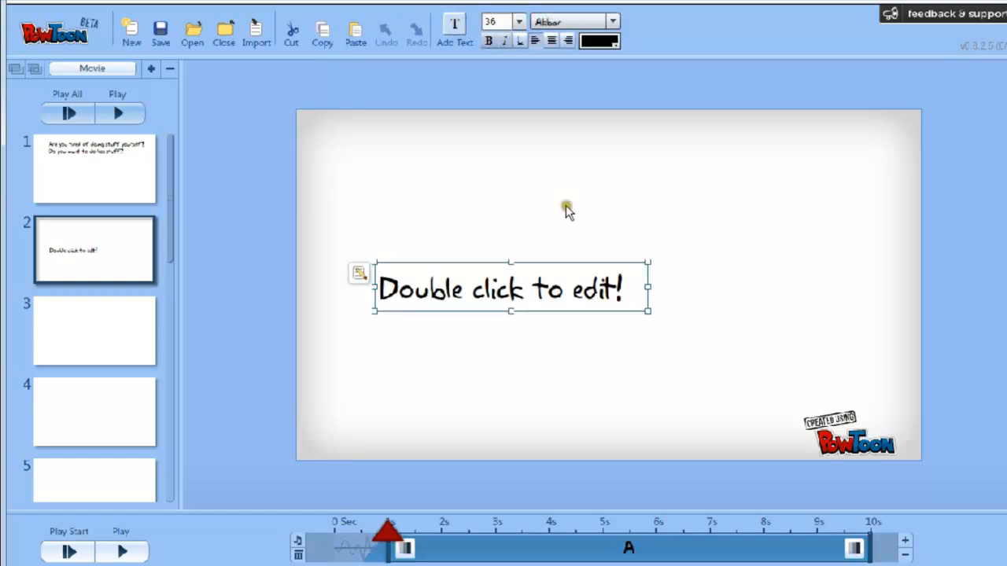
{"action": "type", "text": "Domestic Hacks is proud to present: The Penguin Butler"}
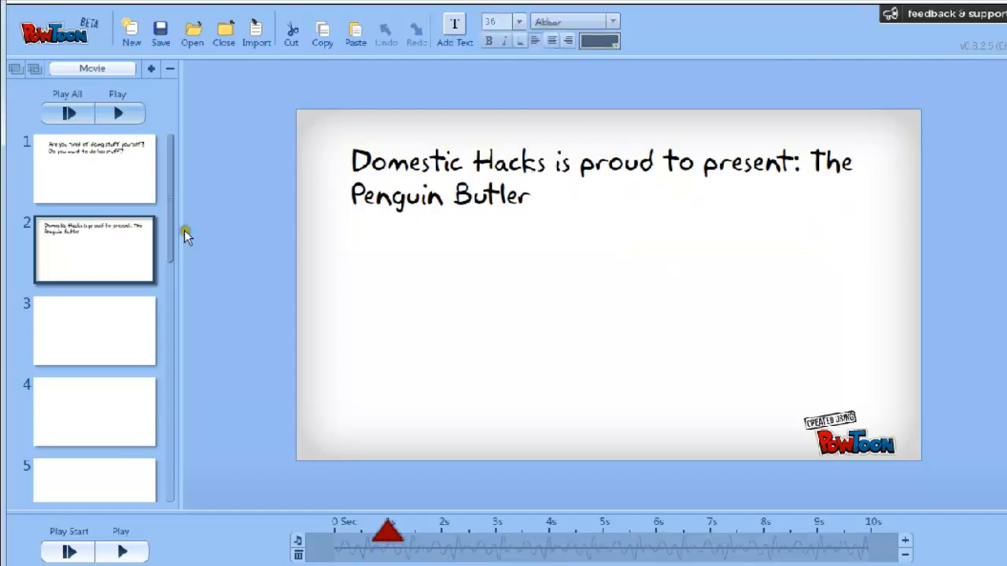
{"action": "left_click", "coordinate": [94, 168]}
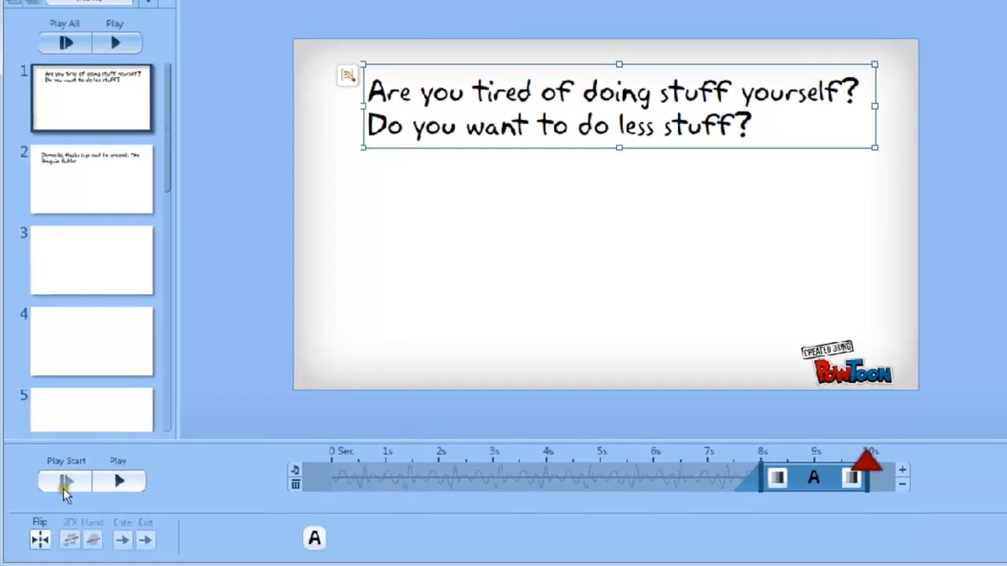
{"action": "left_click", "coordinate": [66, 482]}
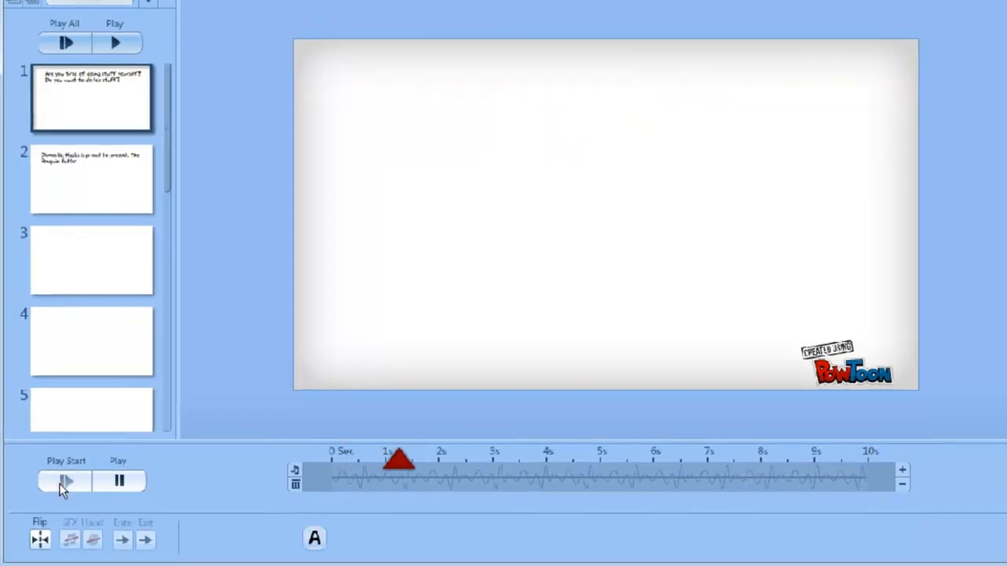
{"action": "left_click", "coordinate": [66, 481]}
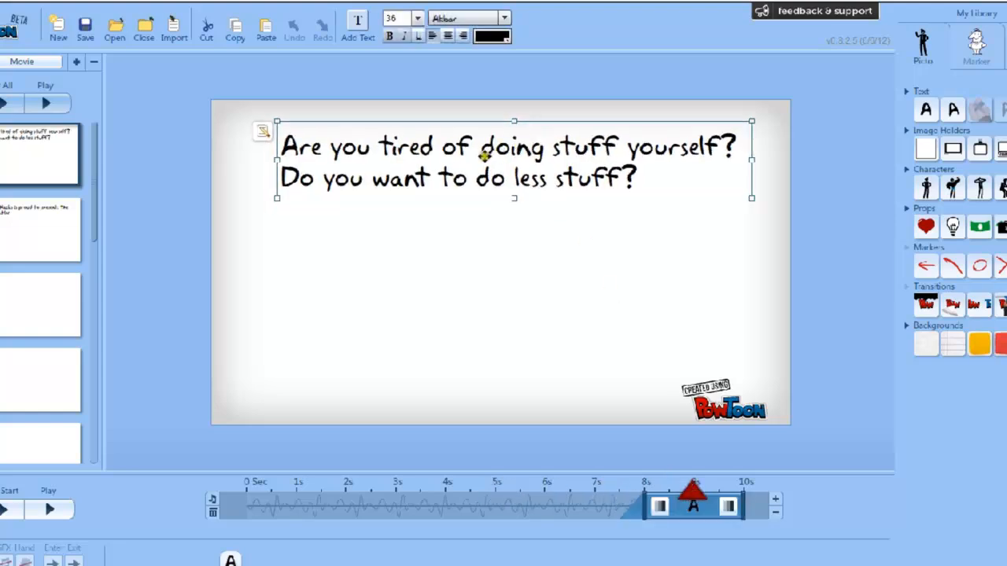
Add 'doing stuff yourself?' and 'less stuff?' text lines beneath the questions on slide 1.
{"action": "left_click_drag", "start_coordinate": [482, 146], "coordinate": [733, 146]}
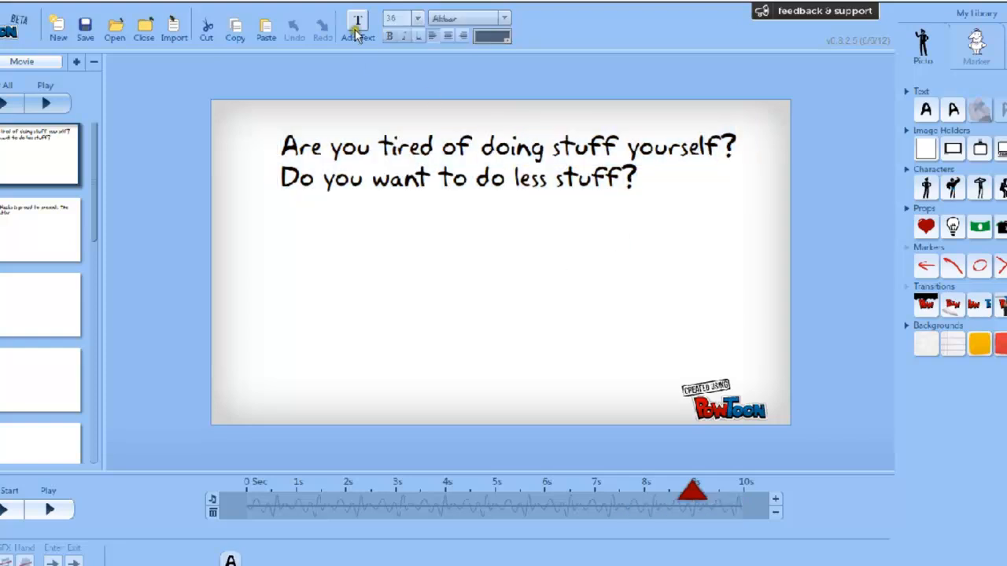
{"action": "left_click", "coordinate": [356, 25]}
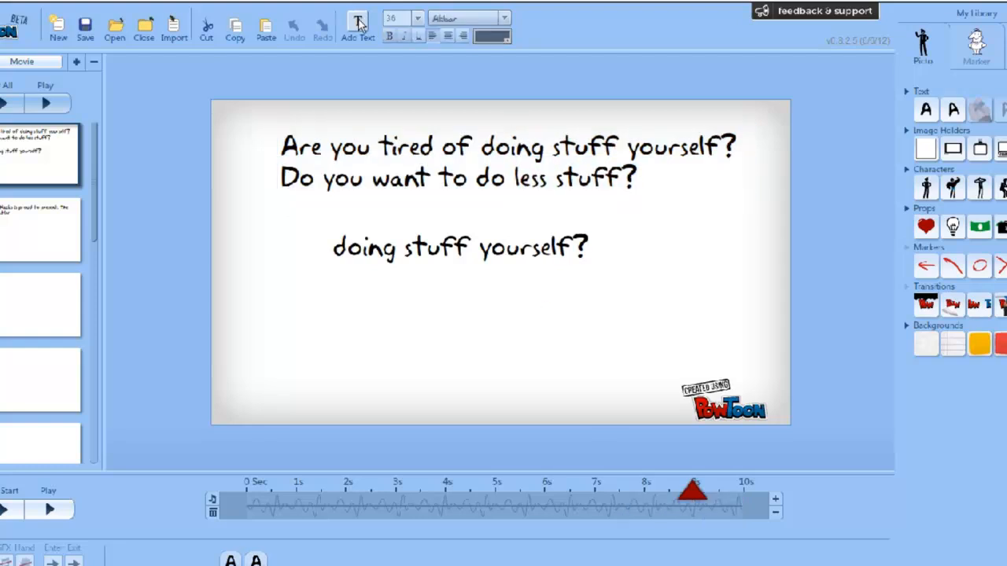
{"action": "left_click", "coordinate": [357, 24]}
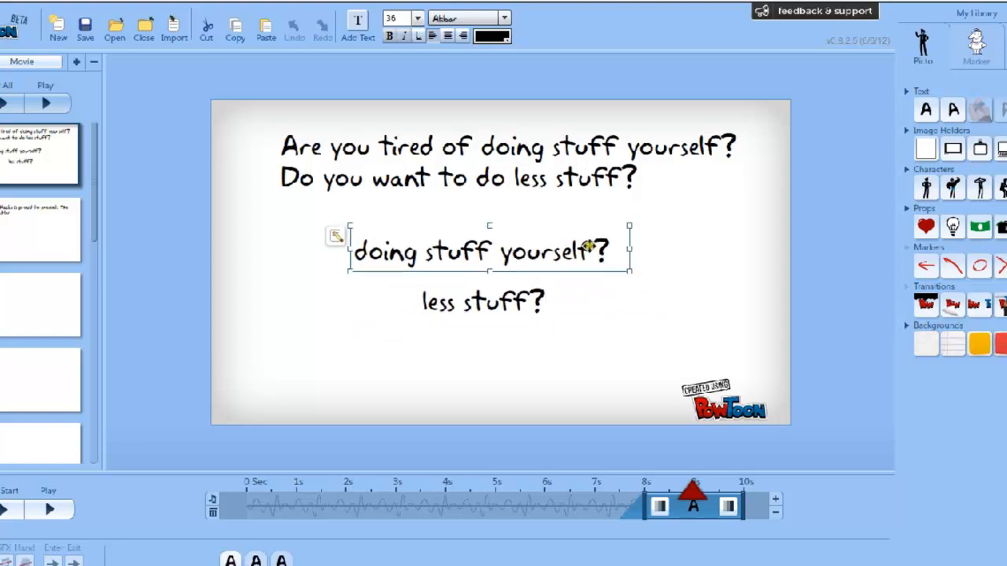
{"action": "left_click", "coordinate": [483, 300]}
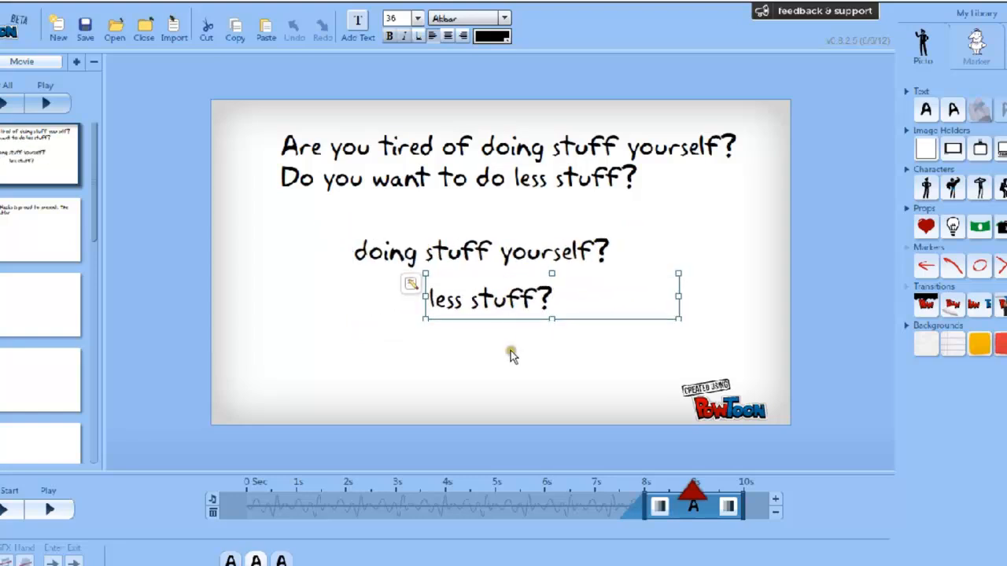
{"action": "mouse_move", "coordinate": [481, 155]}
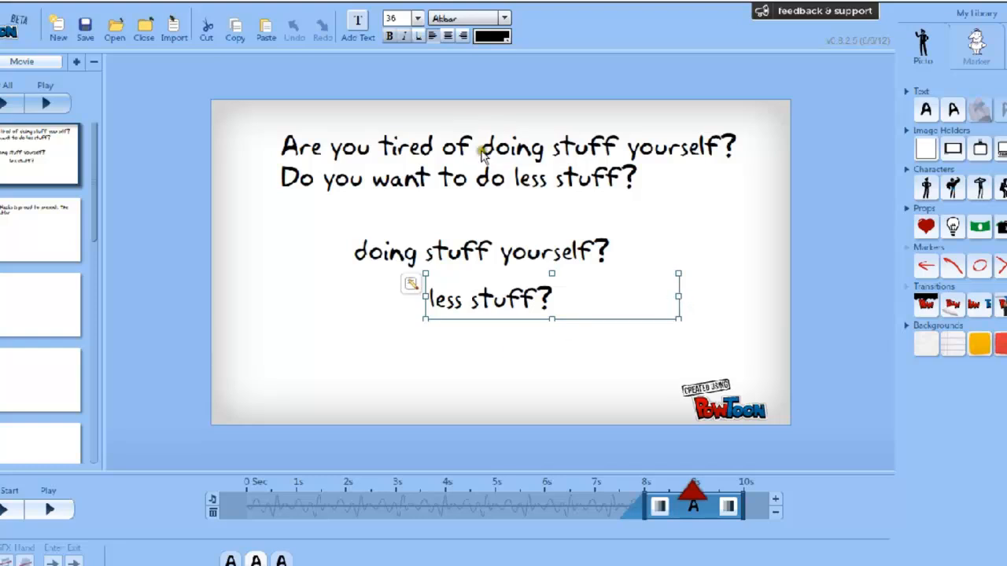
{"action": "mouse_move", "coordinate": [494, 312]}
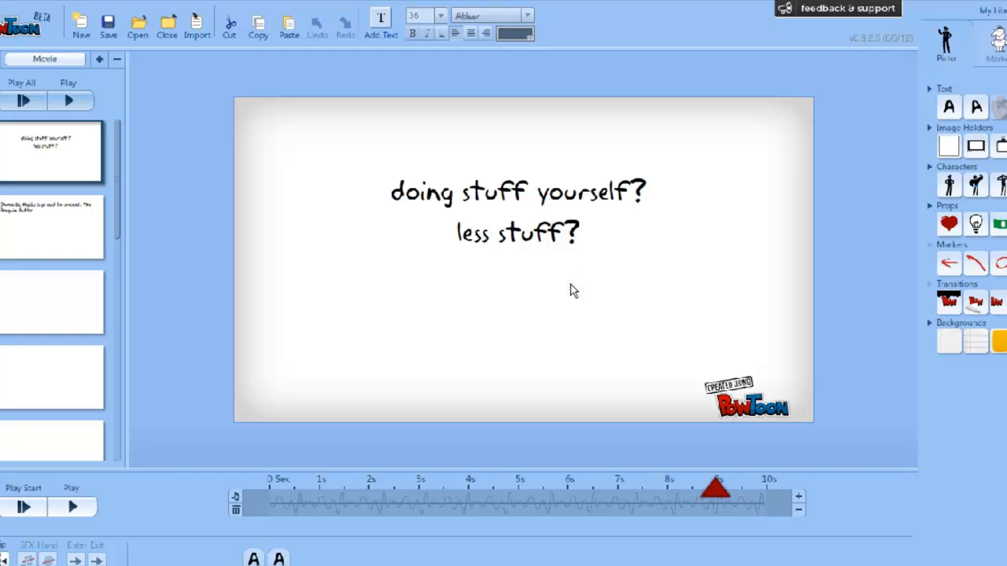
Try lined, crumpled, blue and white backgrounds, settling on the yellow background for slide 1.
{"action": "left_click", "coordinate": [517, 233]}
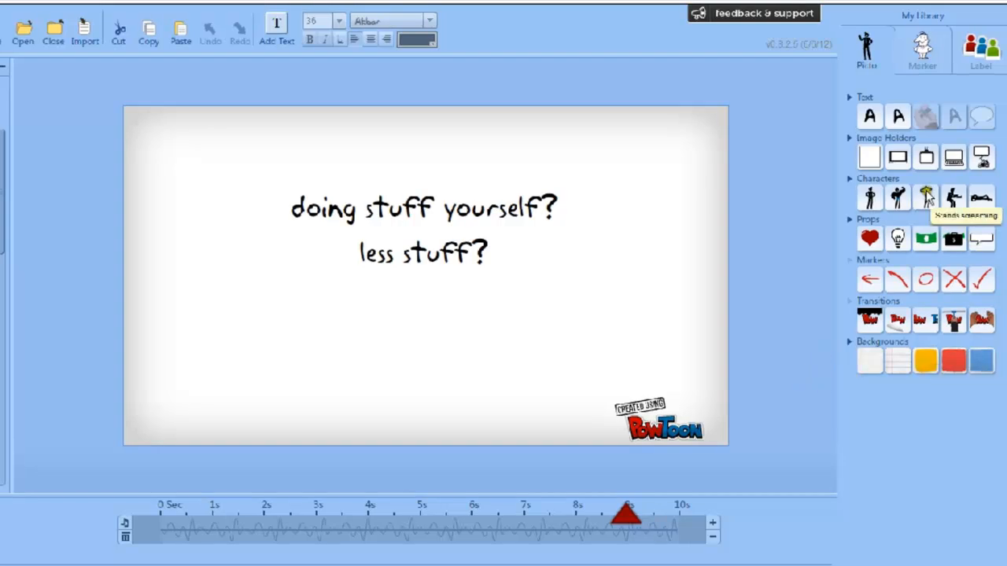
{"action": "left_click", "coordinate": [925, 360]}
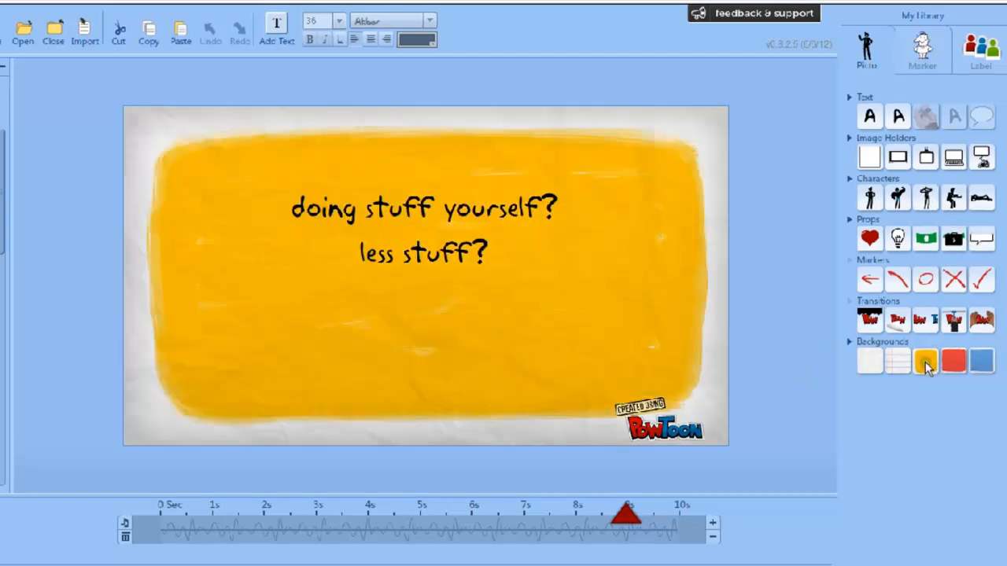
{"action": "left_click", "coordinate": [897, 361]}
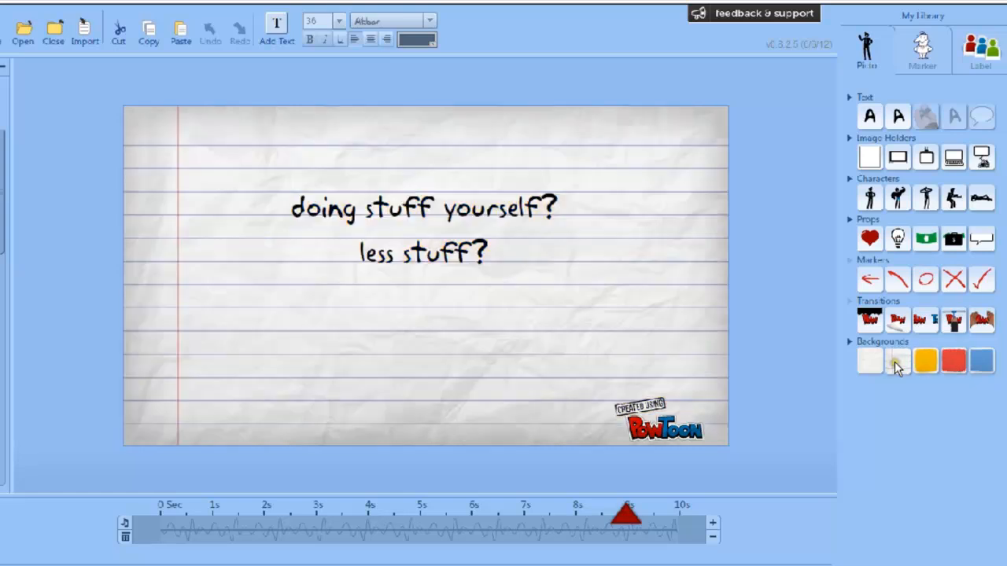
{"action": "left_click", "coordinate": [868, 361]}
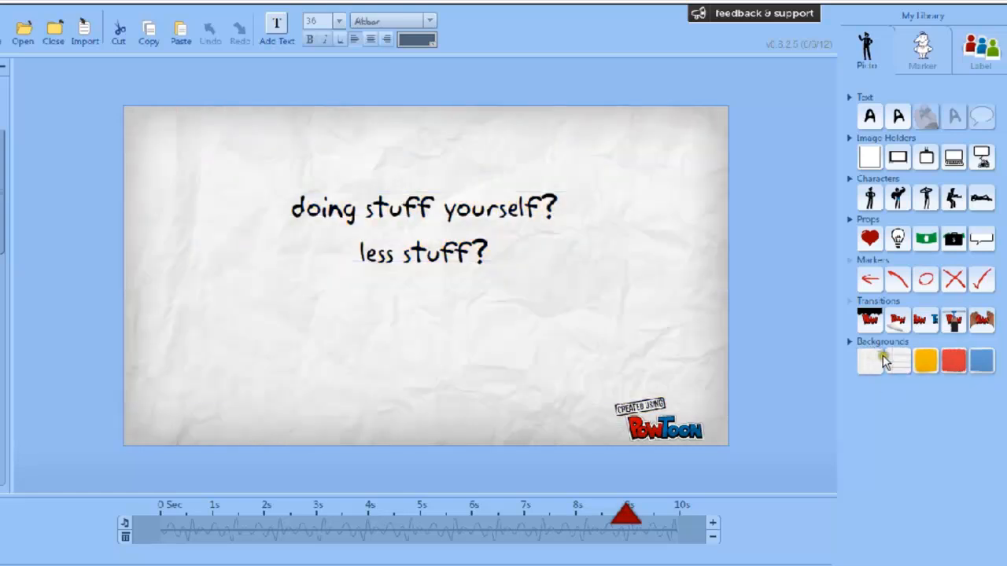
{"action": "left_click", "coordinate": [897, 360]}
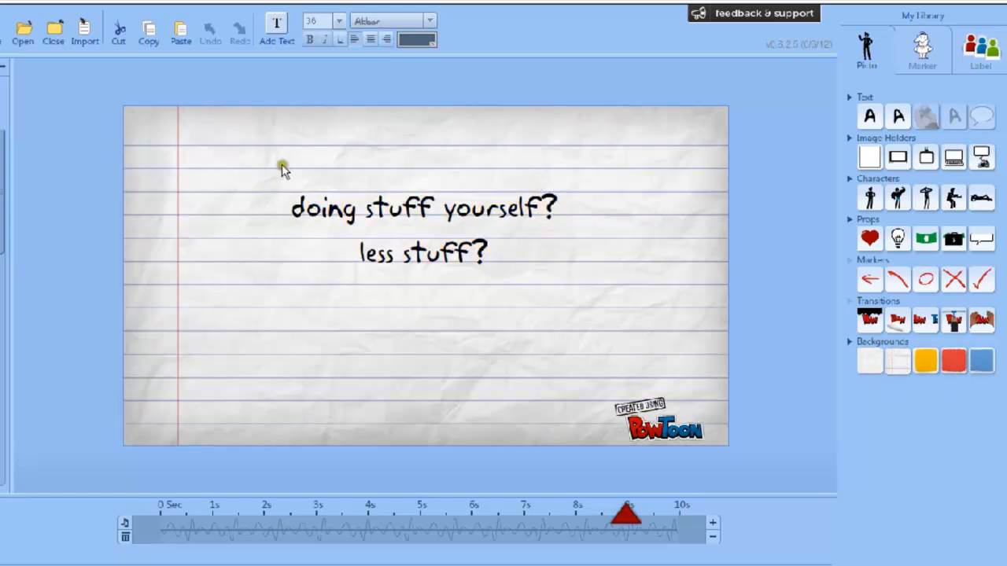
{"action": "left_click", "coordinate": [953, 360]}
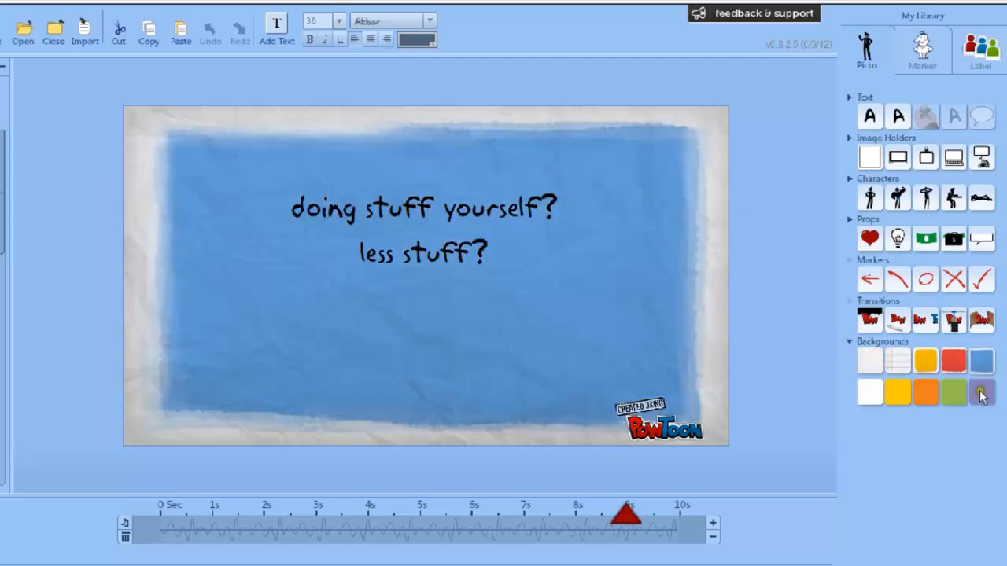
{"action": "left_click", "coordinate": [982, 393]}
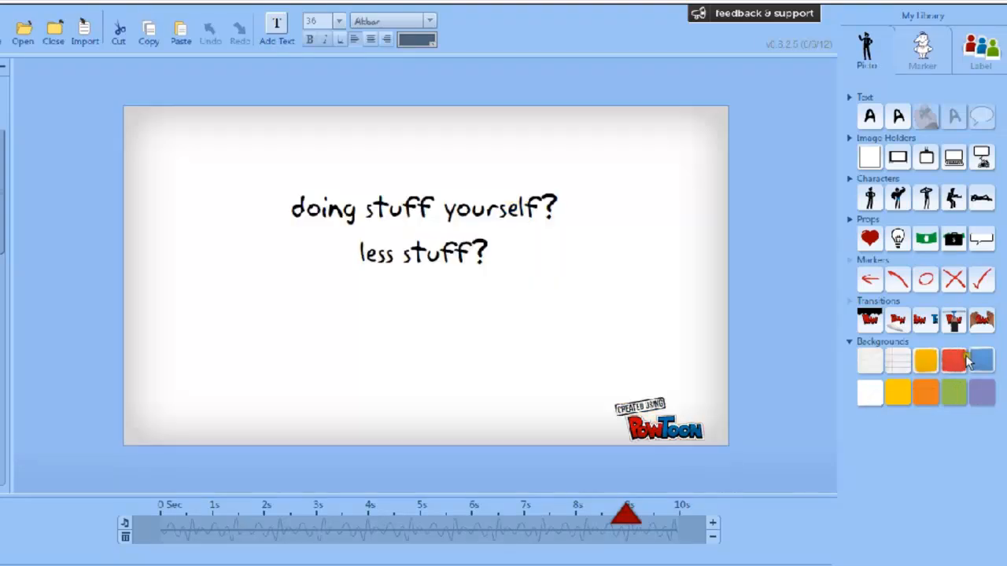
{"action": "left_click", "coordinate": [925, 360]}
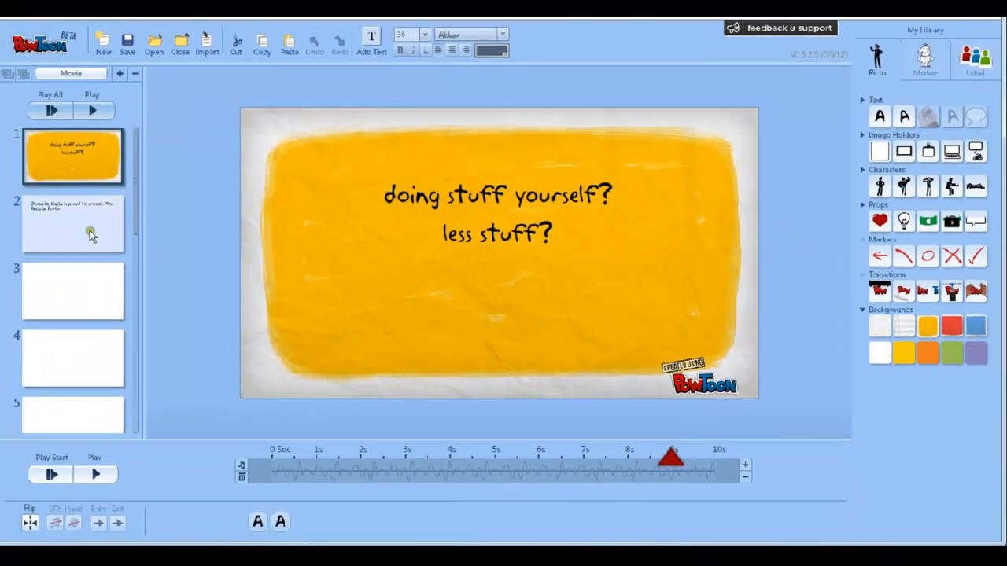
Check the other slide thumbnails carry the yellow background and return to slide 1.
{"action": "left_click", "coordinate": [73, 224]}
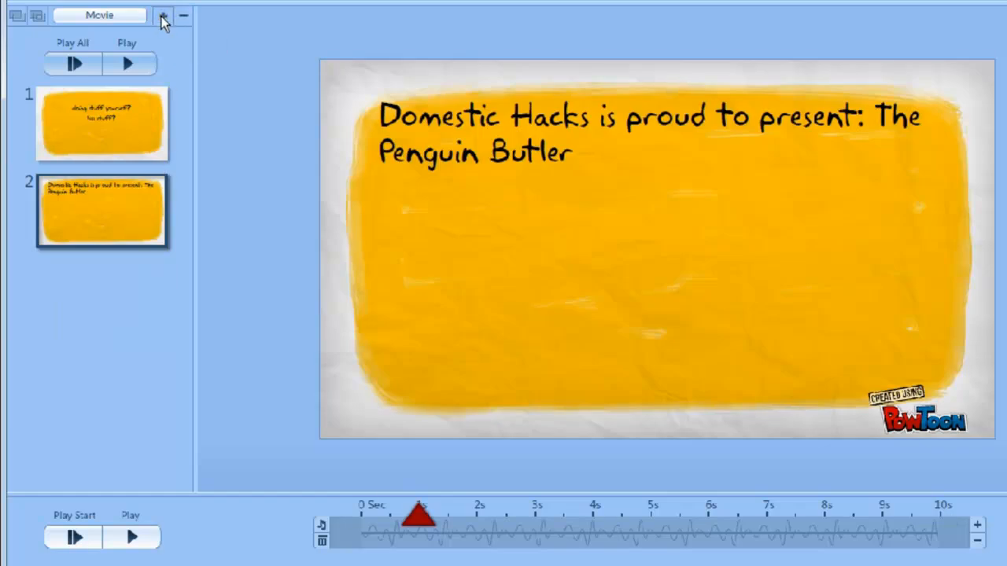
{"action": "left_click", "coordinate": [162, 15]}
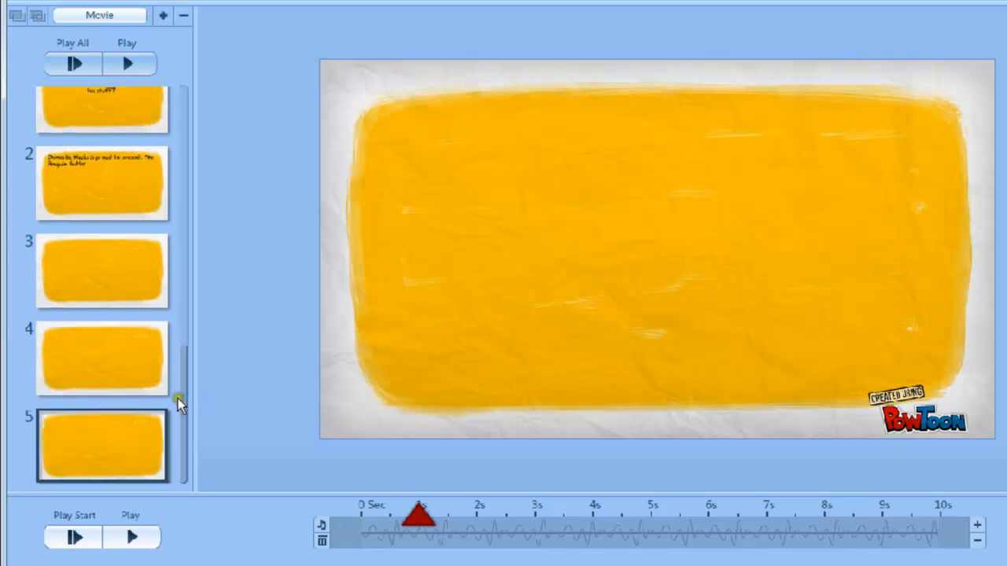
{"action": "mouse_move", "coordinate": [182, 453]}
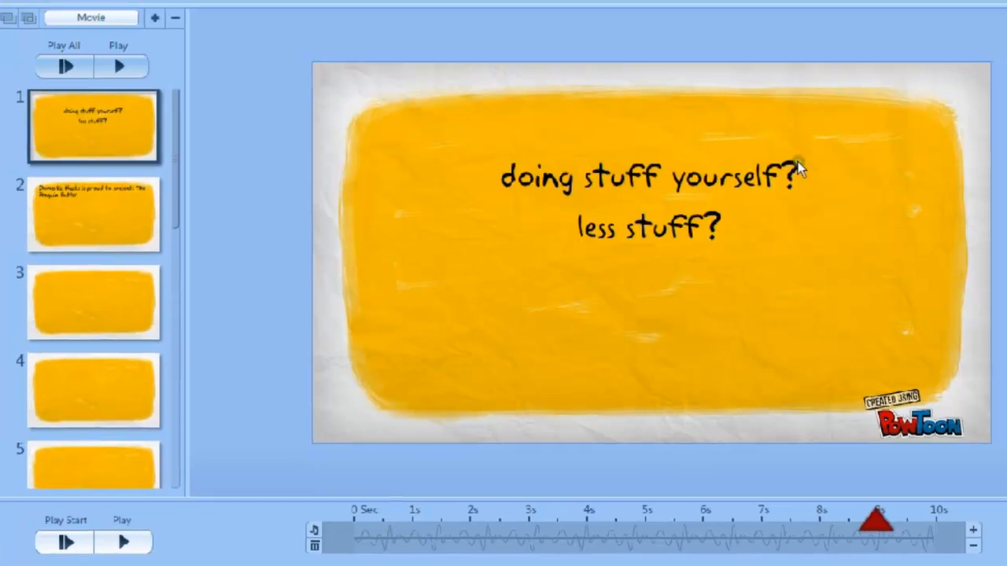
Switch the 'doing stuff yourself?' text from the handwritten font to the bold capitals font.
{"action": "double_click", "coordinate": [648, 177]}
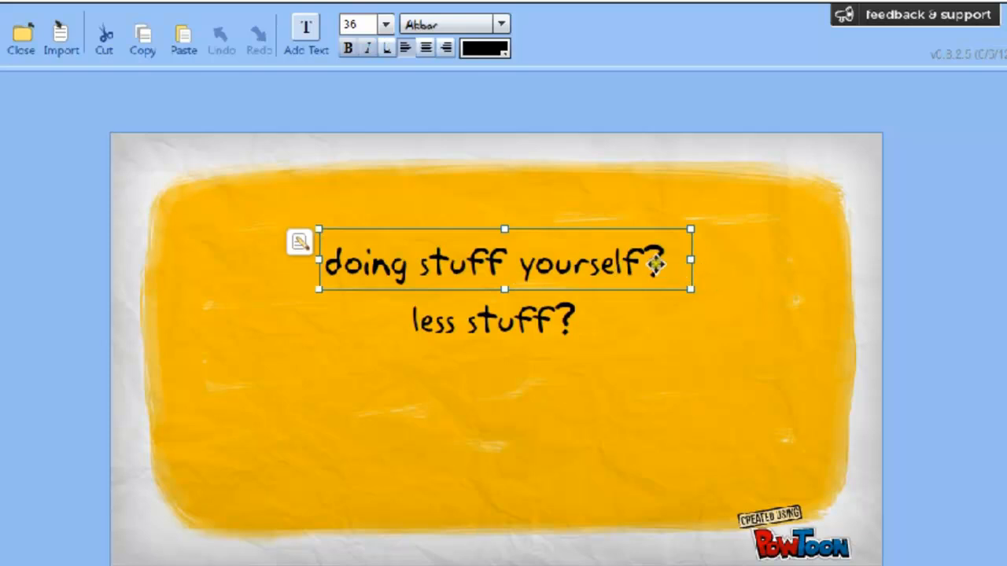
{"action": "left_click", "coordinate": [501, 24]}
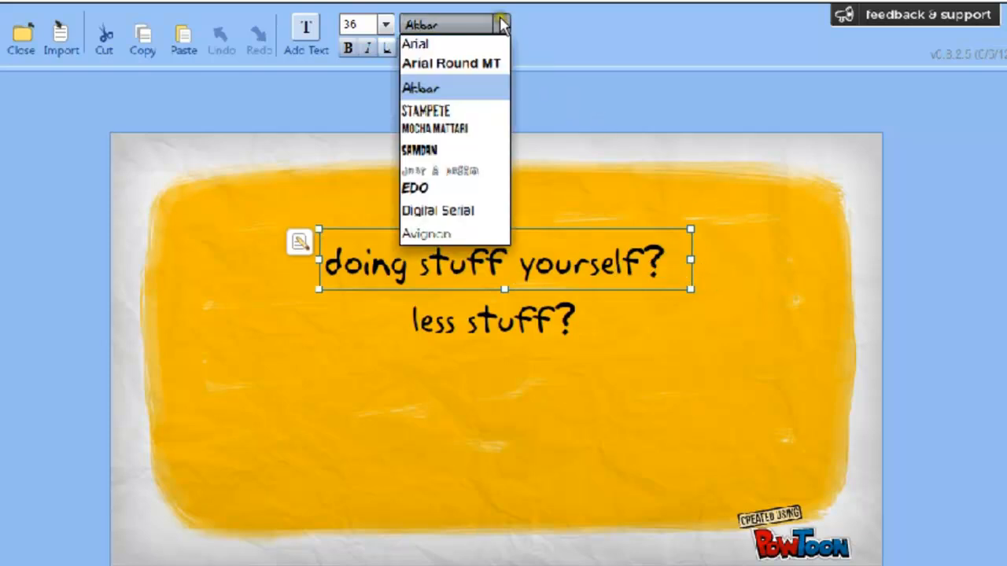
{"action": "mouse_move", "coordinate": [418, 152]}
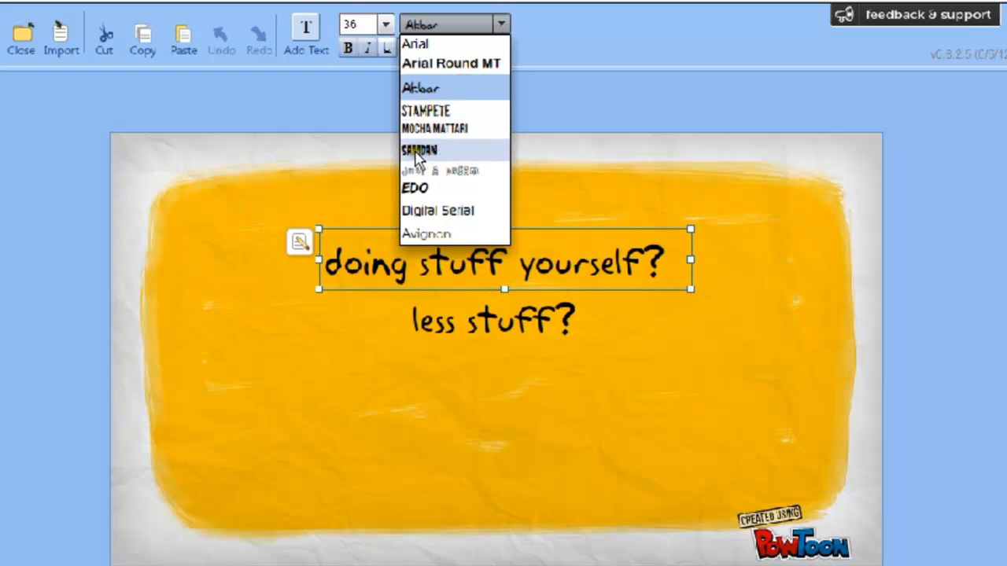
{"action": "left_click", "coordinate": [418, 151]}
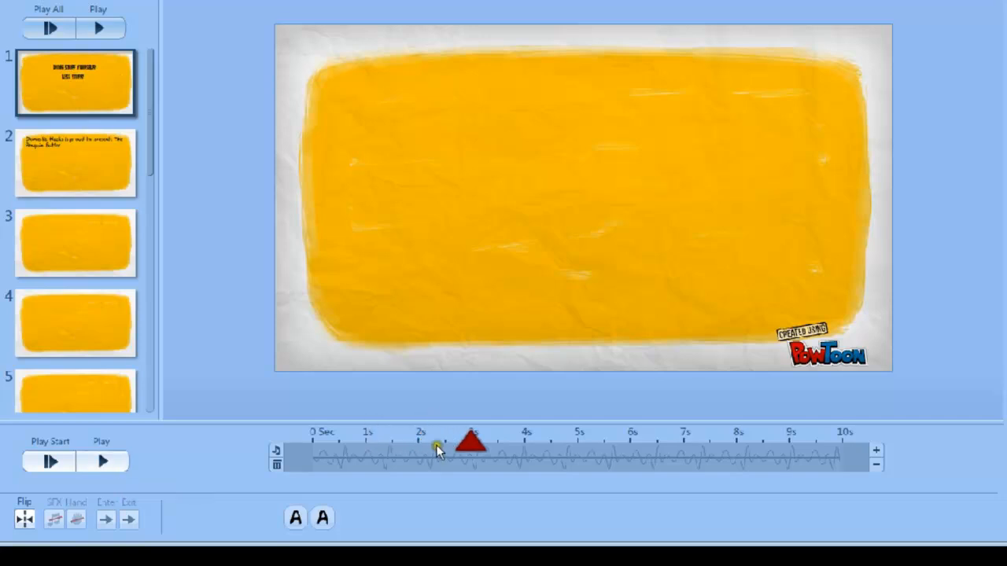
Move 'DOING STUFF YOURSELF?' to enter about two seconds into the slide.
{"action": "left_click_drag", "start_coordinate": [472, 441], "coordinate": [417, 440]}
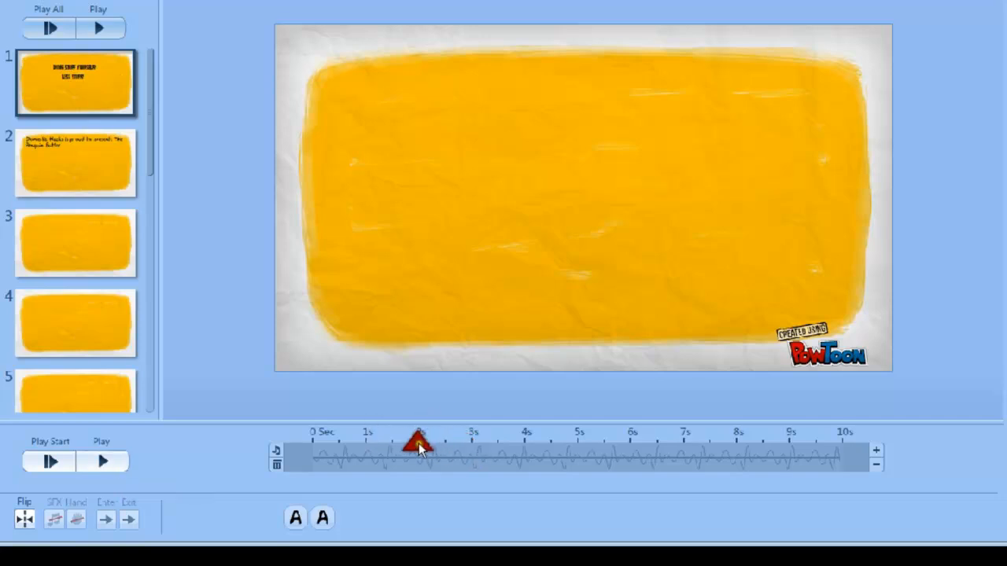
{"action": "left_click_drag", "start_coordinate": [419, 440], "coordinate": [779, 441]}
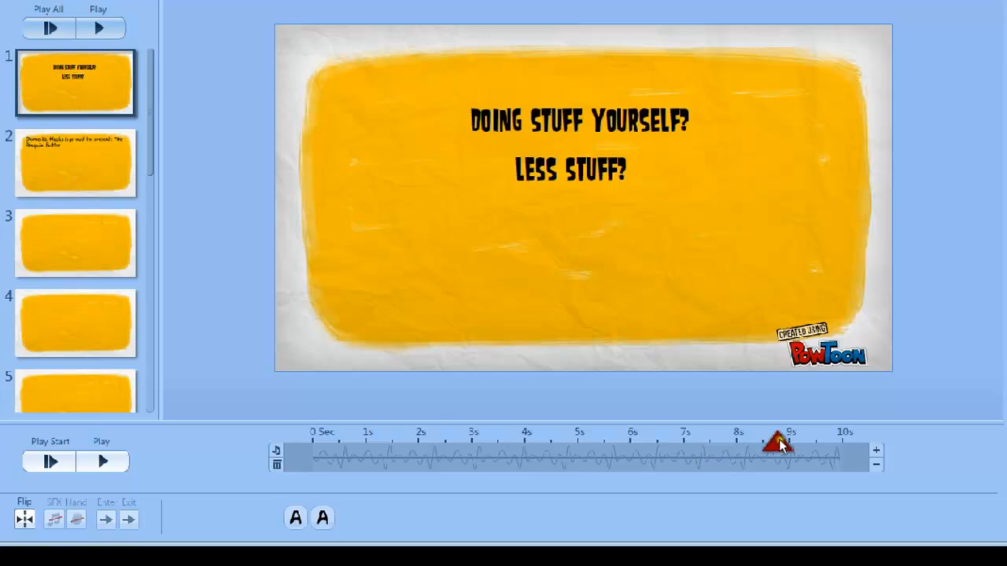
{"action": "left_click", "coordinate": [579, 119]}
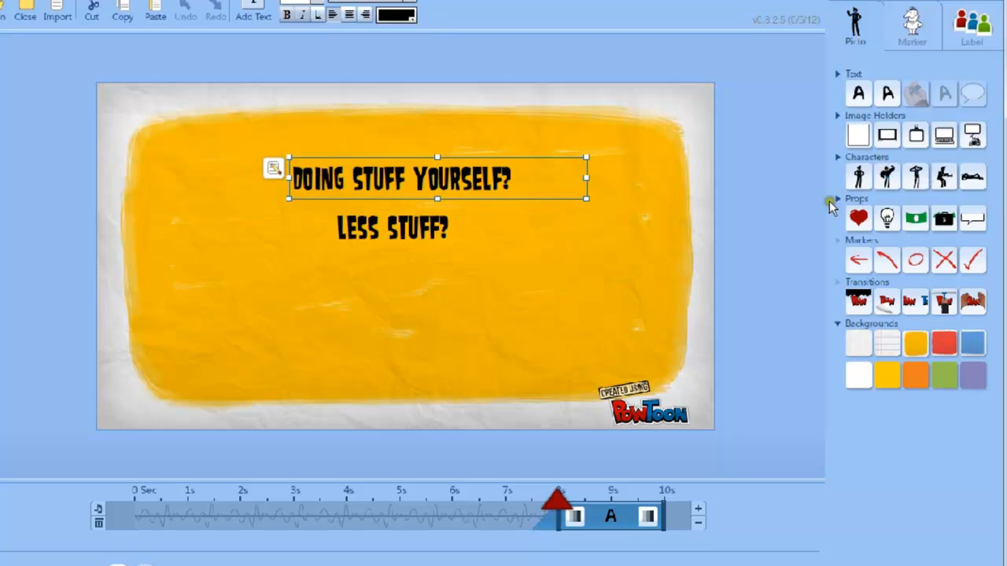
{"action": "mouse_move", "coordinate": [588, 527]}
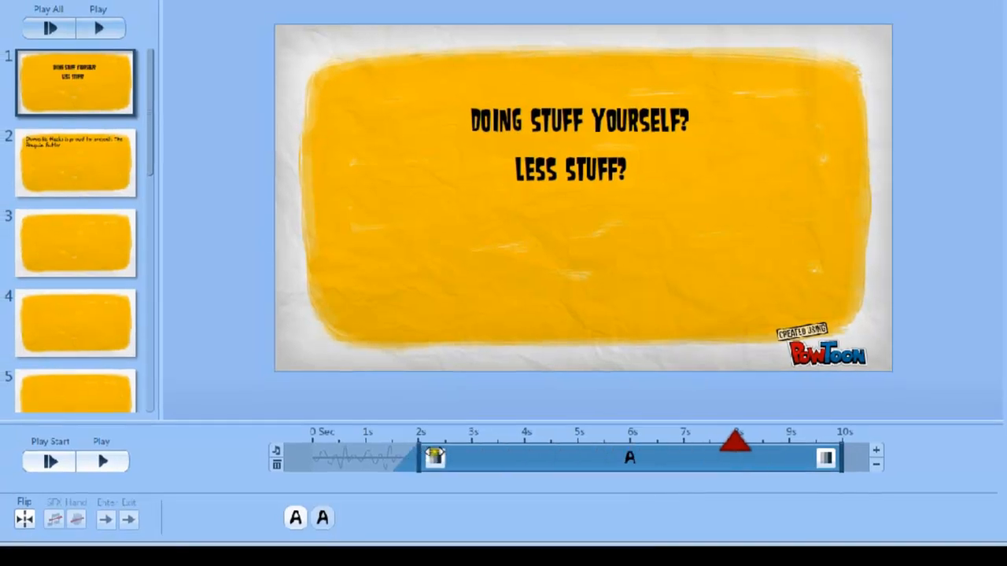
{"action": "left_click", "coordinate": [579, 121]}
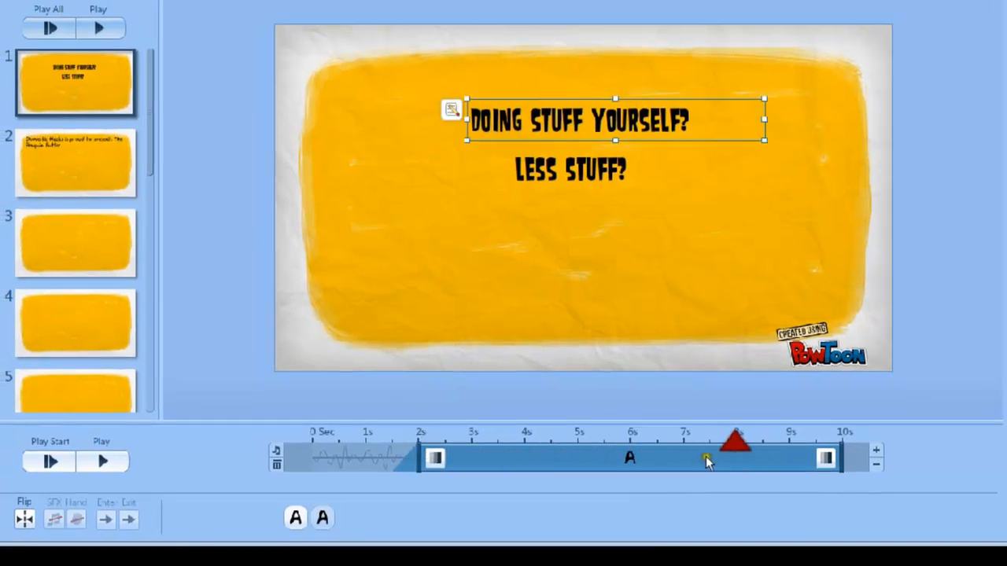
Play slide 1 from the beginning to confirm the new text timing.
{"action": "left_click", "coordinate": [101, 461]}
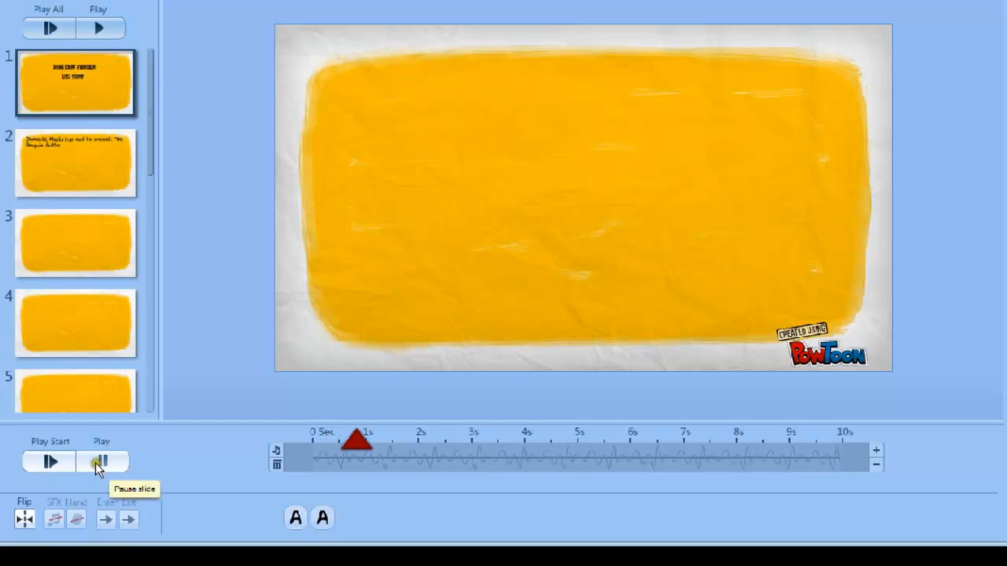
{"action": "left_click", "coordinate": [103, 463]}
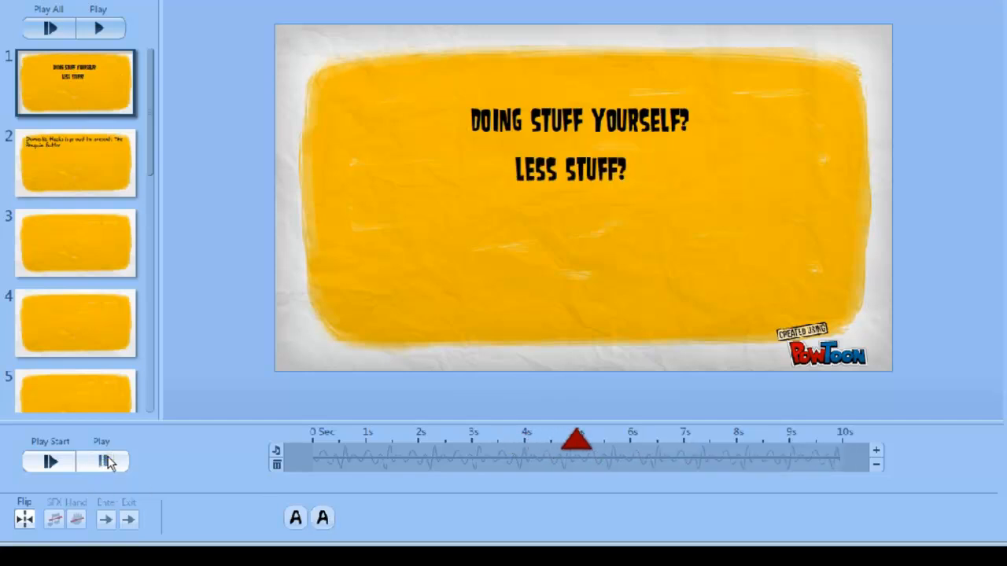
{"action": "left_click", "coordinate": [579, 119]}
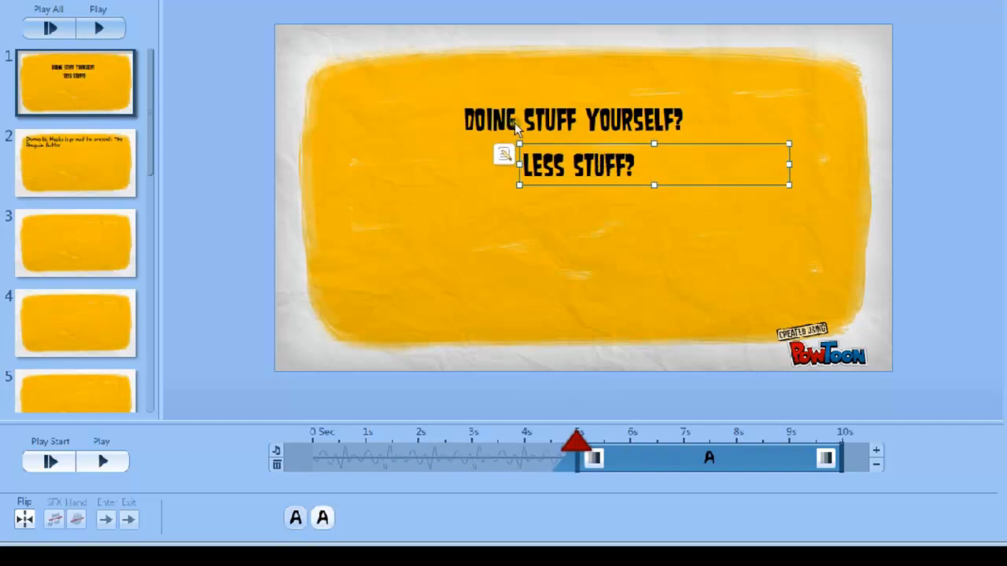
{"action": "mouse_move", "coordinate": [548, 122]}
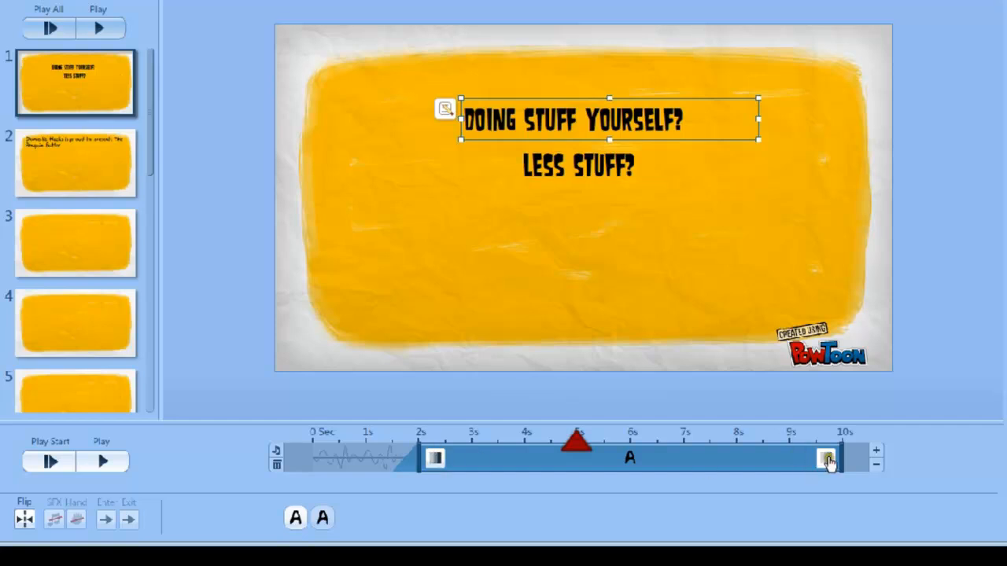
Give 'Doing stuff yourself?' a Hand entry effect around 2 s and adjust when it leaves.
{"action": "left_click", "coordinate": [434, 458]}
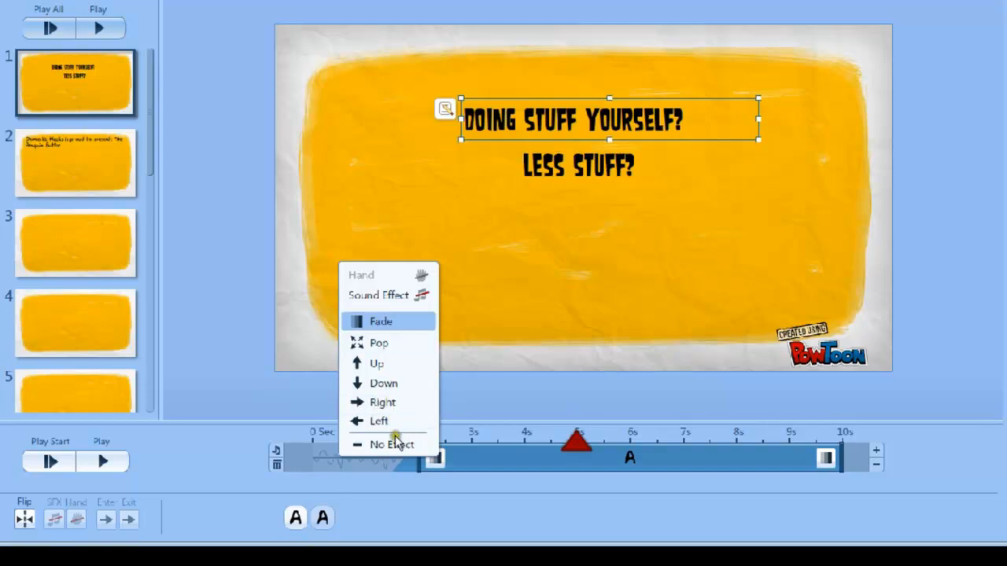
{"action": "mouse_move", "coordinate": [380, 343]}
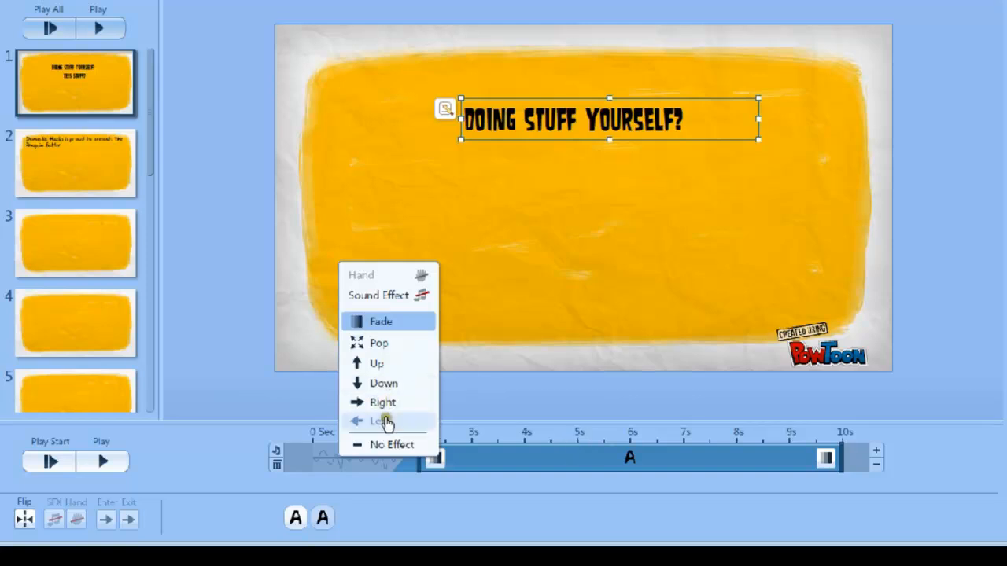
{"action": "left_click", "coordinate": [381, 422]}
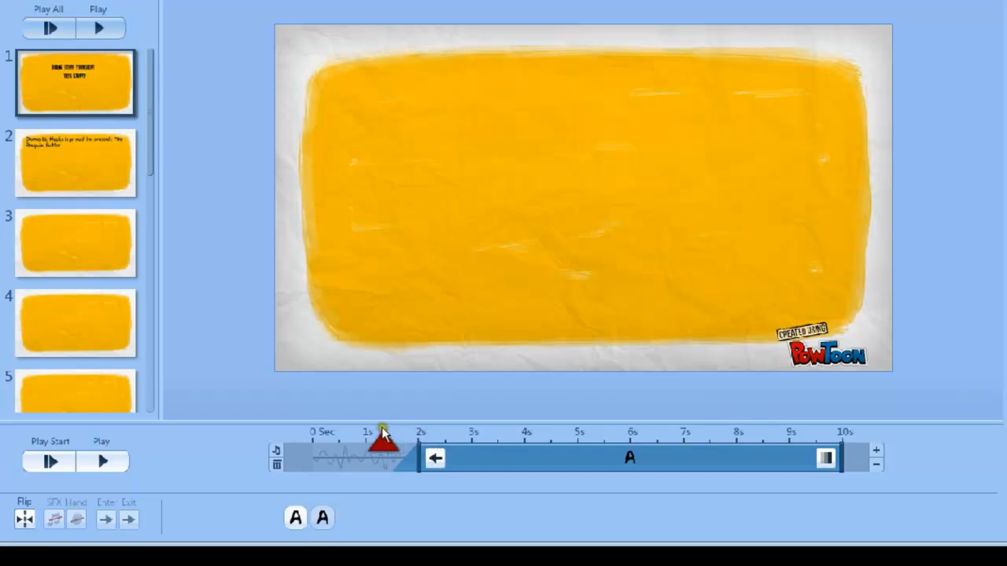
{"action": "left_click_drag", "start_coordinate": [381, 440], "coordinate": [422, 437]}
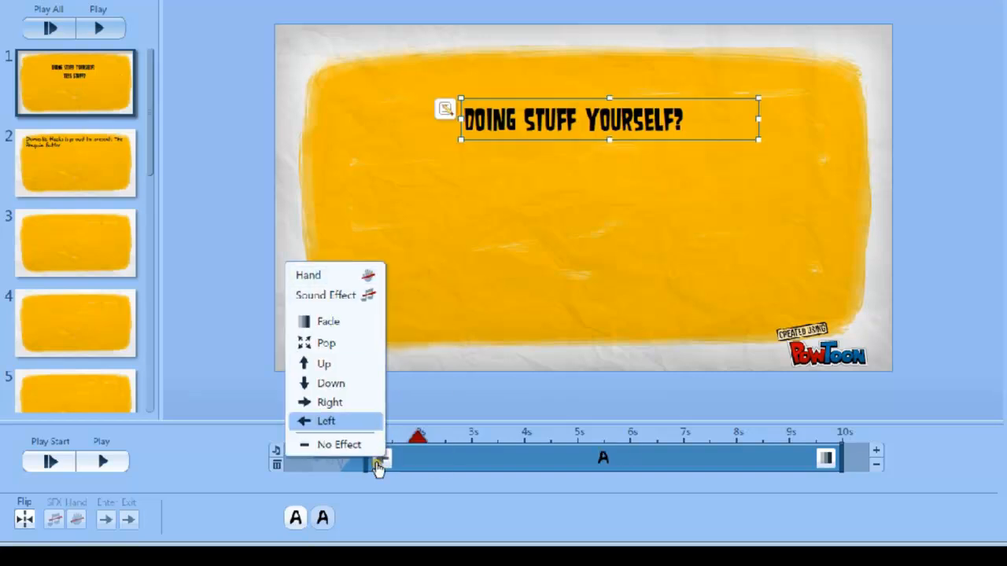
{"action": "left_click_drag", "start_coordinate": [370, 469], "coordinate": [433, 459]}
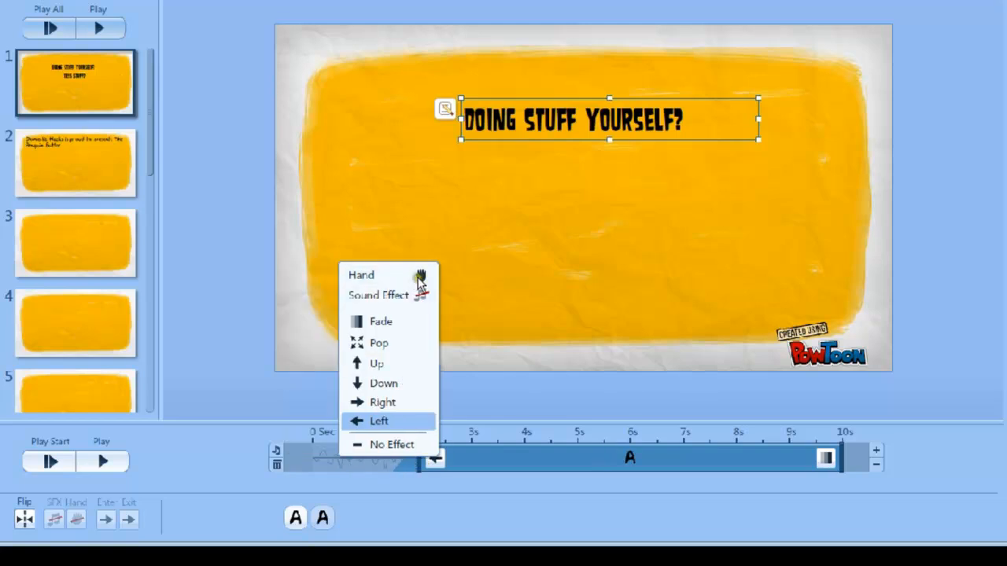
{"action": "left_click", "coordinate": [378, 422]}
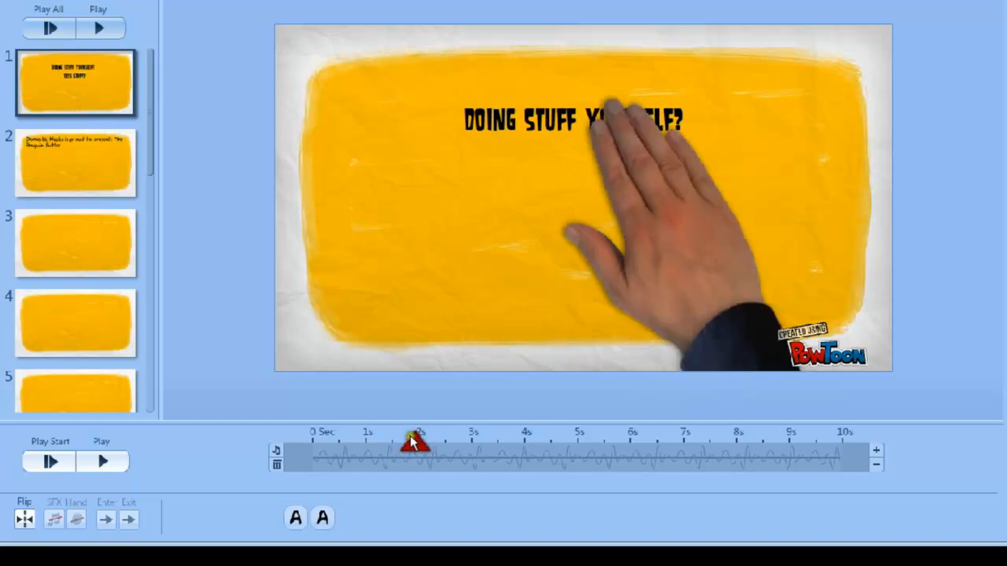
{"action": "left_click_drag", "start_coordinate": [416, 442], "coordinate": [471, 442]}
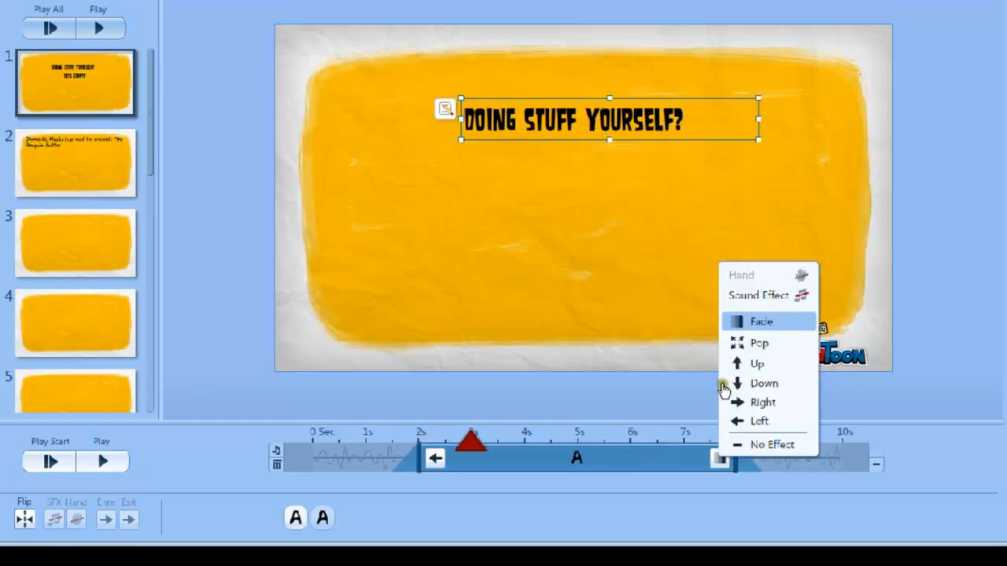
{"action": "mouse_move", "coordinate": [768, 386]}
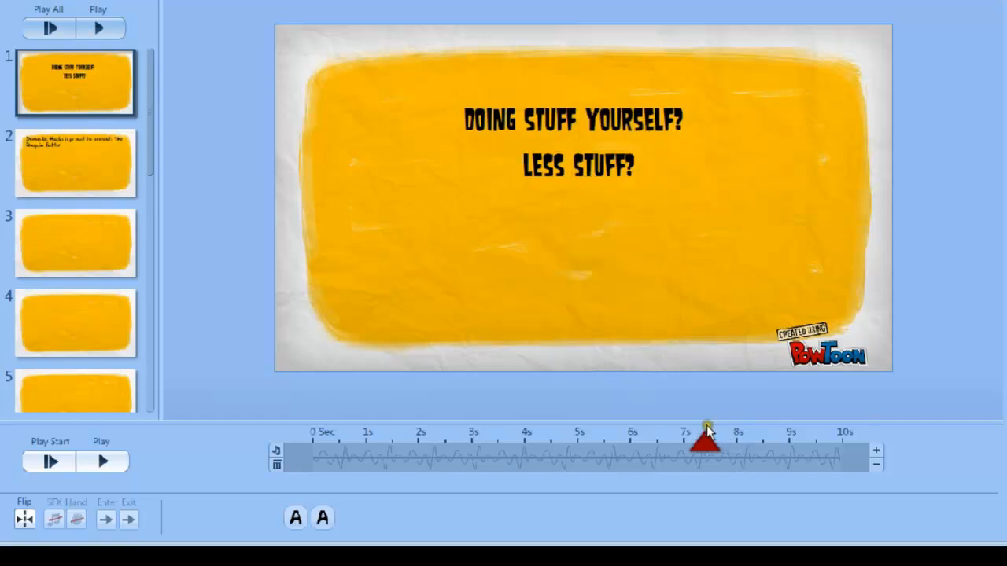
Preview slide 1 and scrub to about 4.5 seconds to check both lines' timing.
{"action": "left_click", "coordinate": [575, 120]}
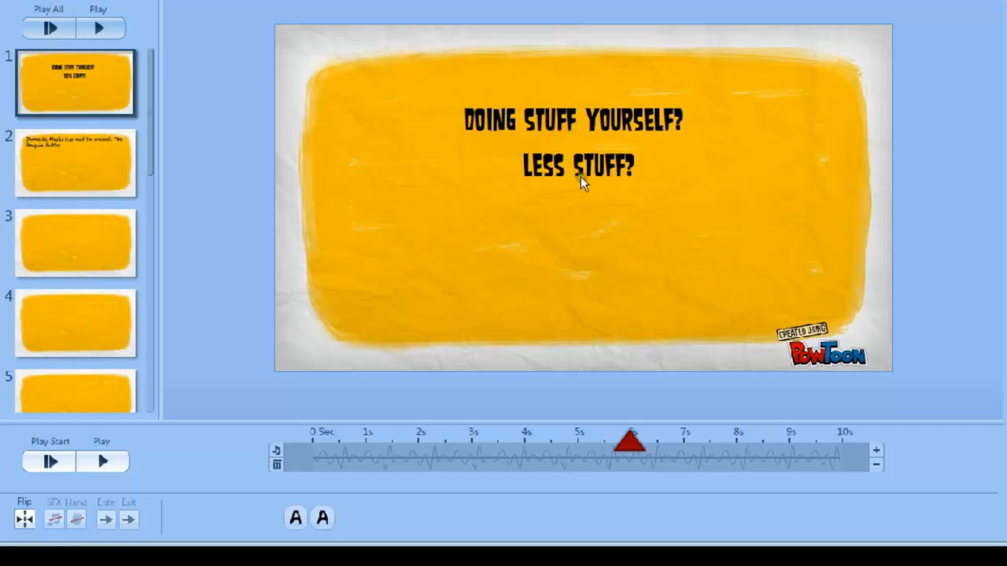
{"action": "mouse_move", "coordinate": [707, 150]}
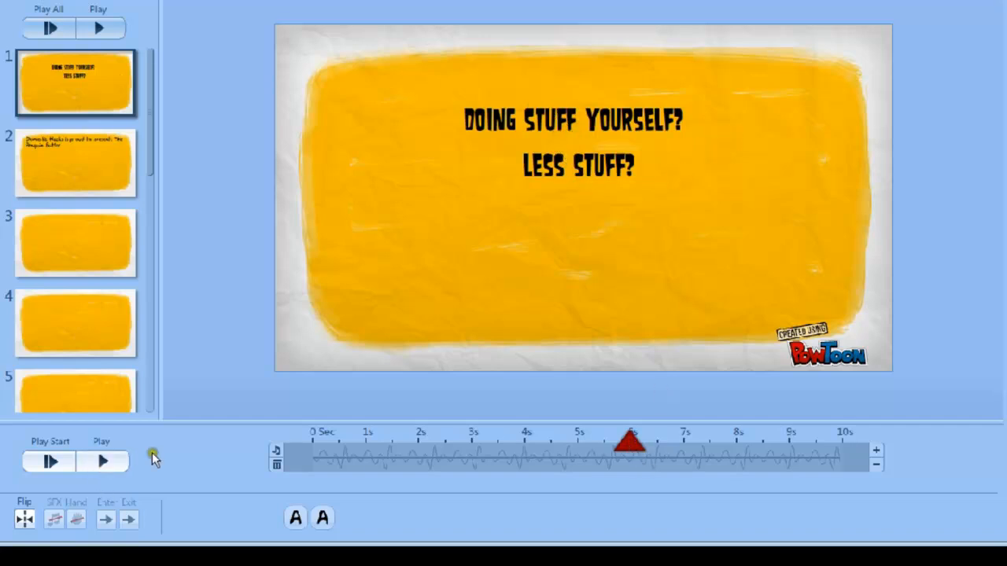
{"action": "left_click", "coordinate": [104, 462]}
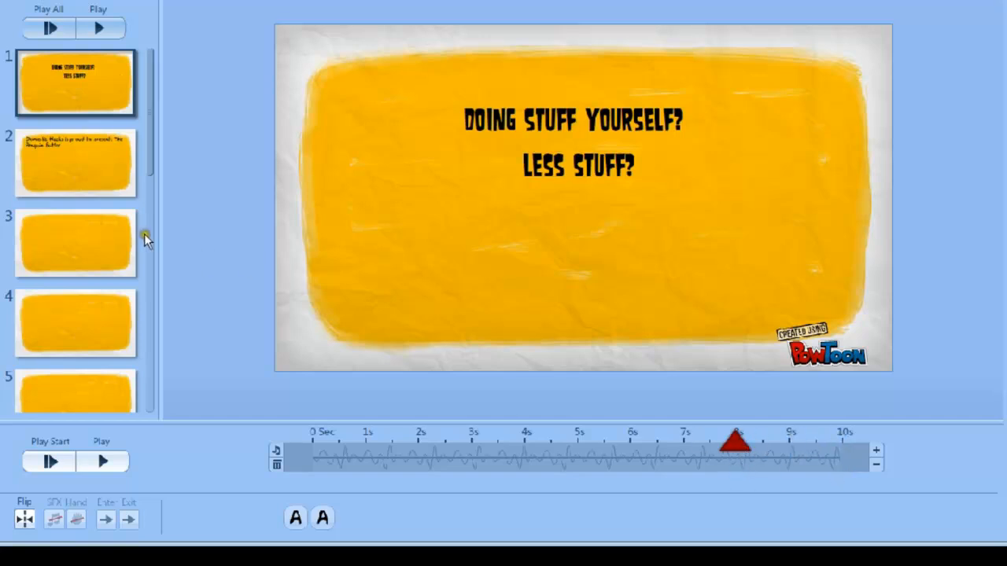
{"action": "left_click", "coordinate": [75, 162]}
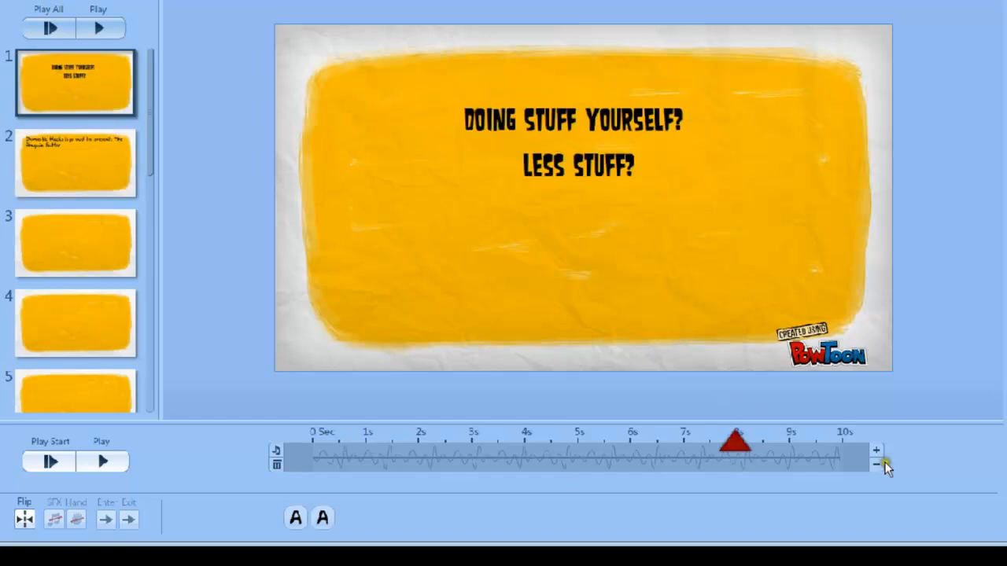
{"action": "left_click_drag", "start_coordinate": [736, 443], "coordinate": [567, 444]}
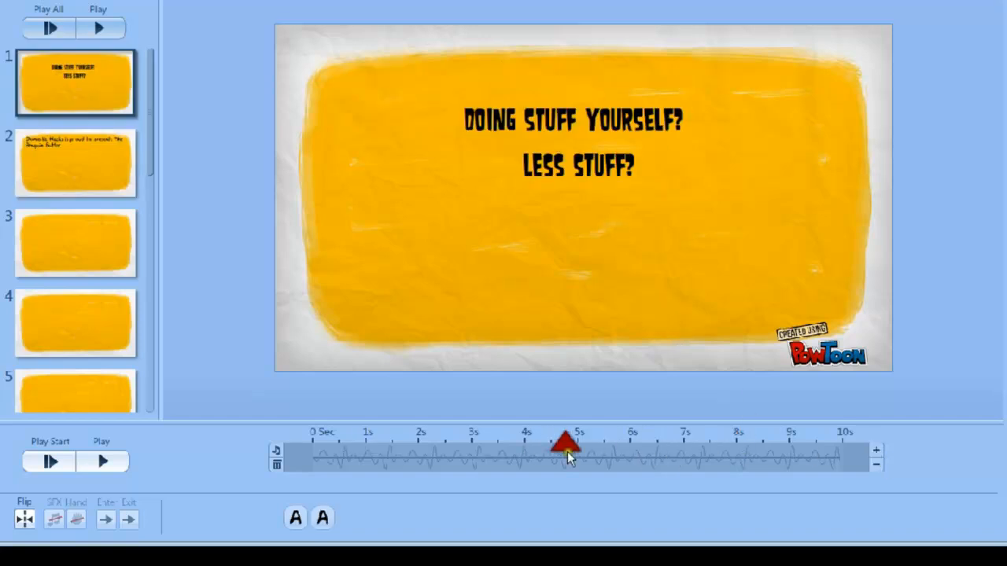
{"action": "left_click", "coordinate": [100, 462]}
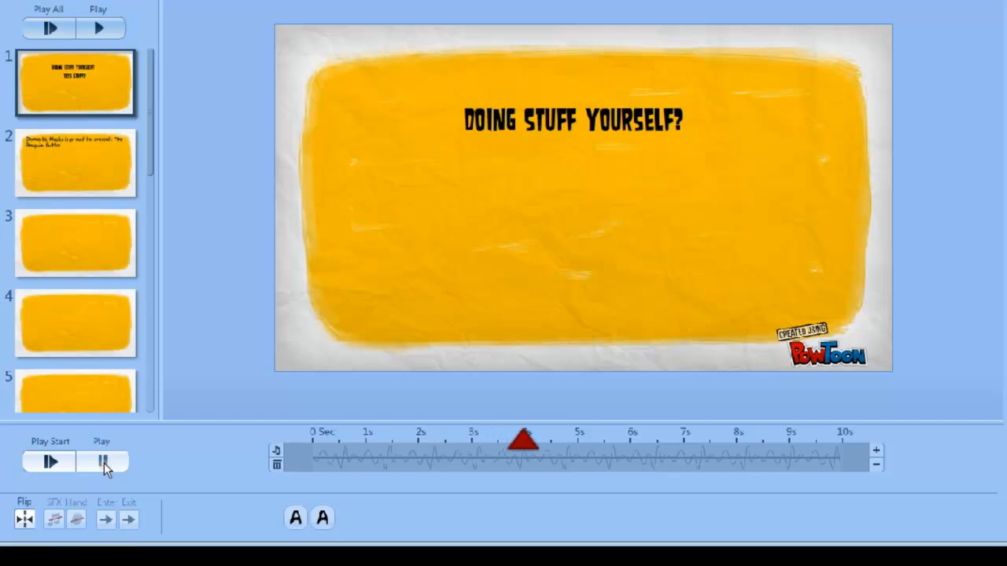
{"action": "left_click", "coordinate": [104, 462]}
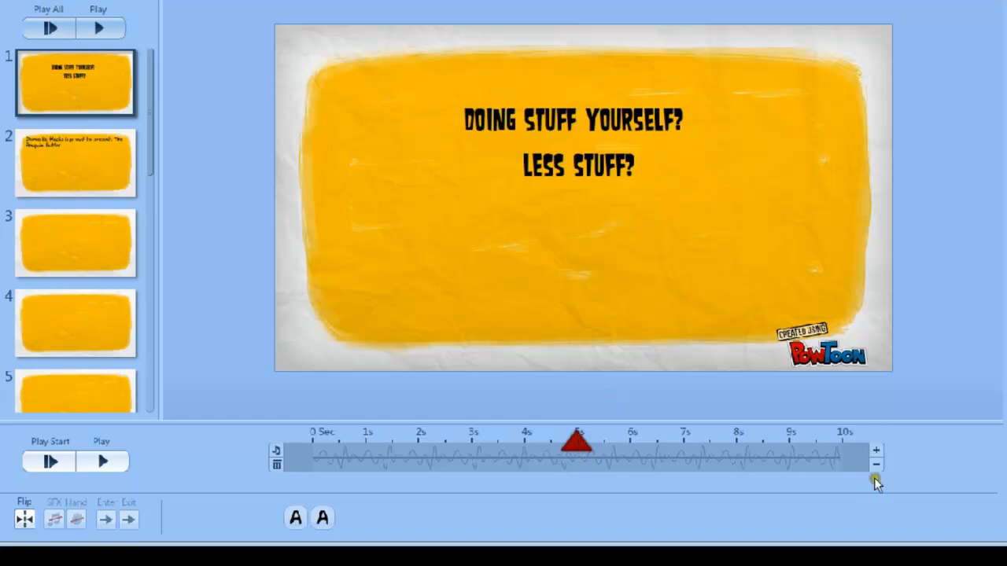
Shorten the slide from 10 to about 6 seconds and replay it.
{"action": "left_click", "coordinate": [875, 450]}
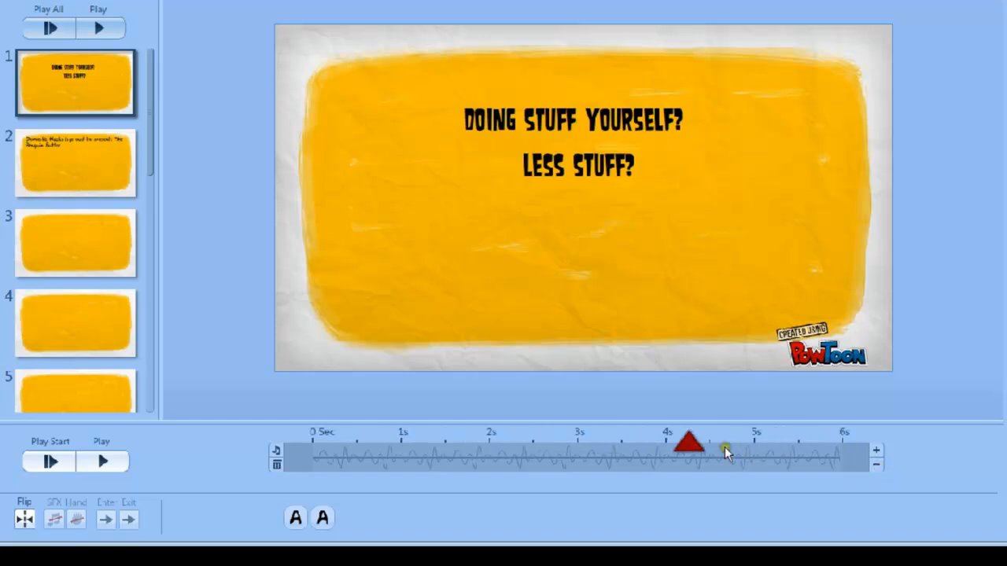
{"action": "left_click", "coordinate": [101, 461]}
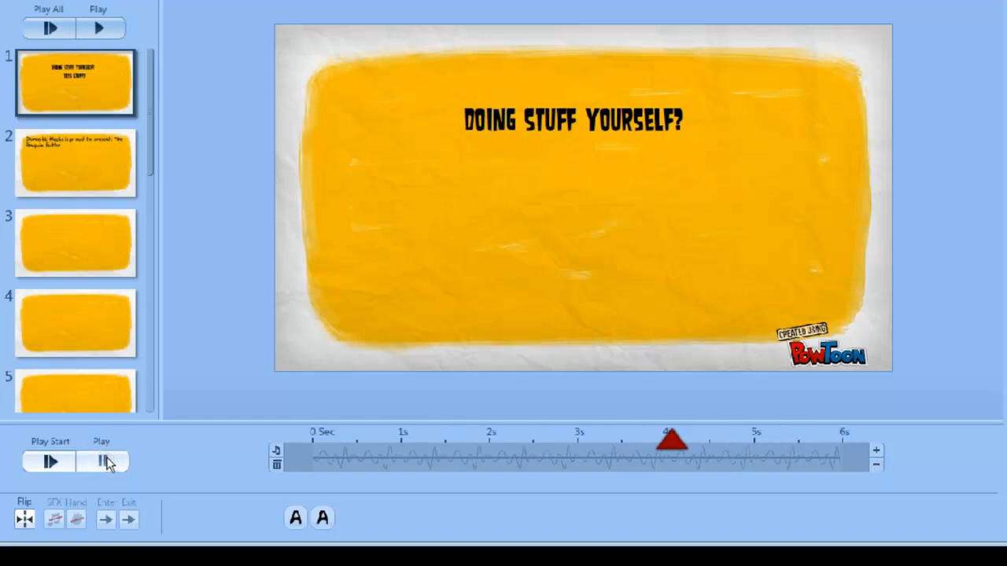
{"action": "left_click", "coordinate": [101, 462]}
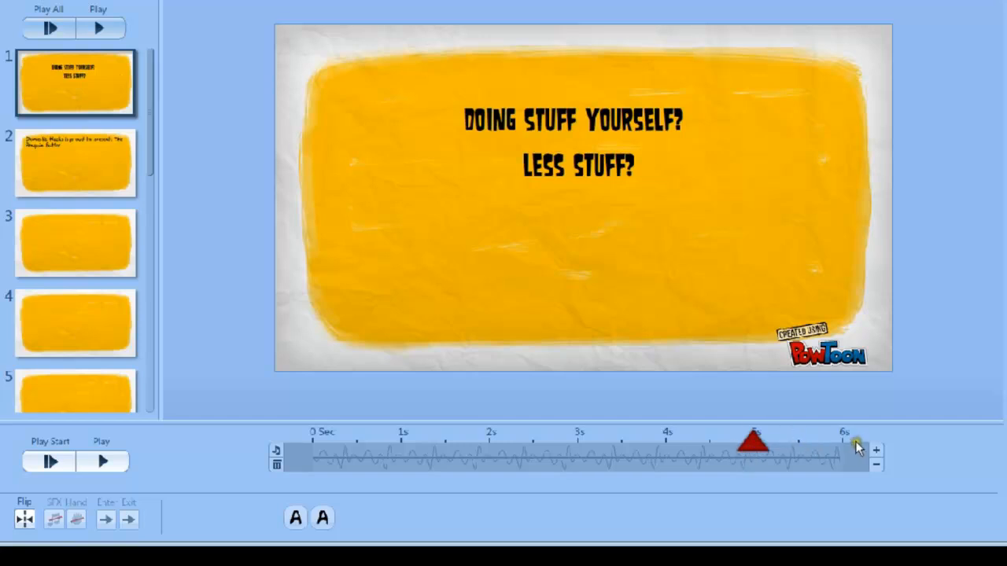
{"action": "mouse_move", "coordinate": [704, 447]}
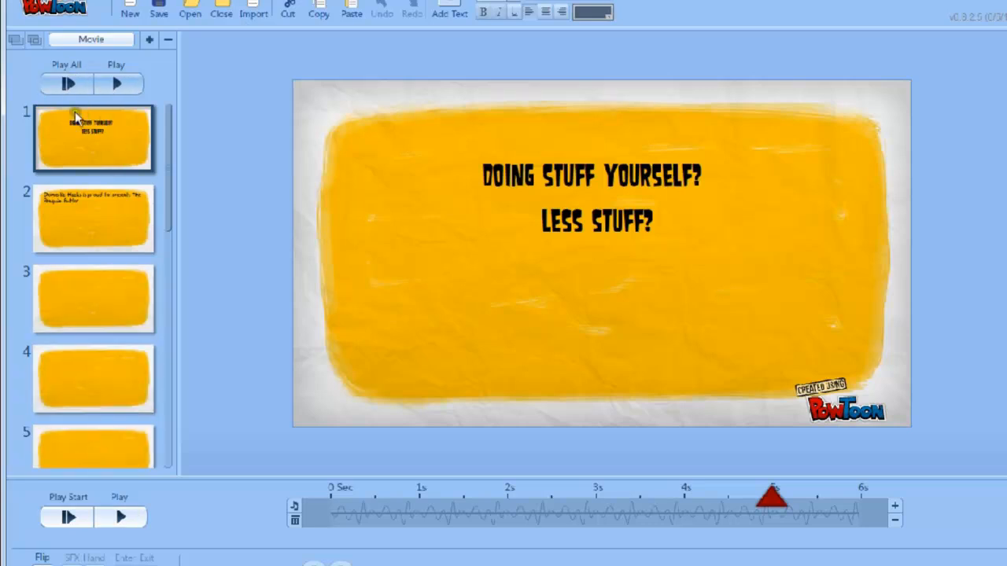
{"action": "mouse_move", "coordinate": [120, 85]}
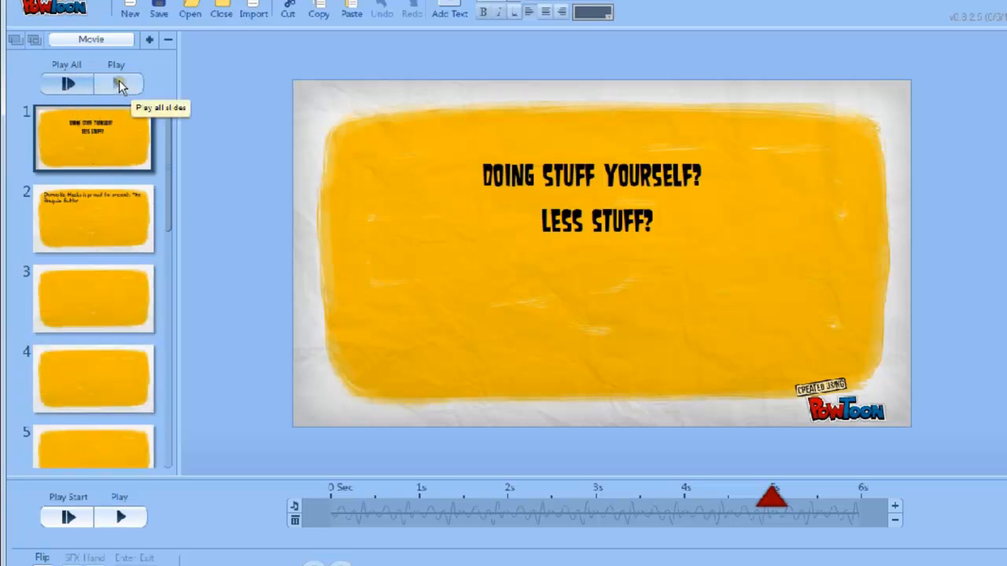
Play the whole movie from slide 1 into the Penguin Butler slide.
{"action": "left_click", "coordinate": [119, 84]}
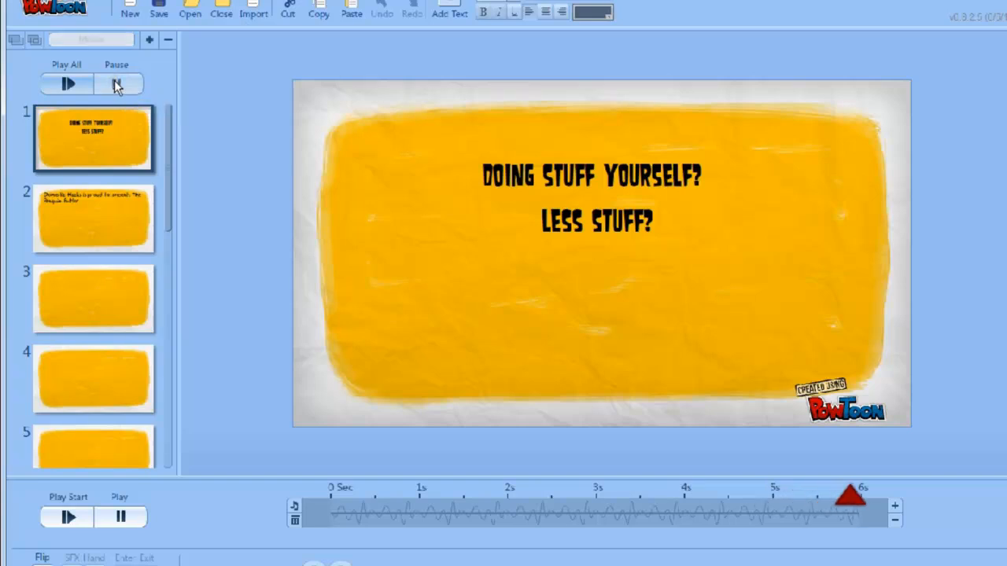
{"action": "left_click", "coordinate": [93, 219]}
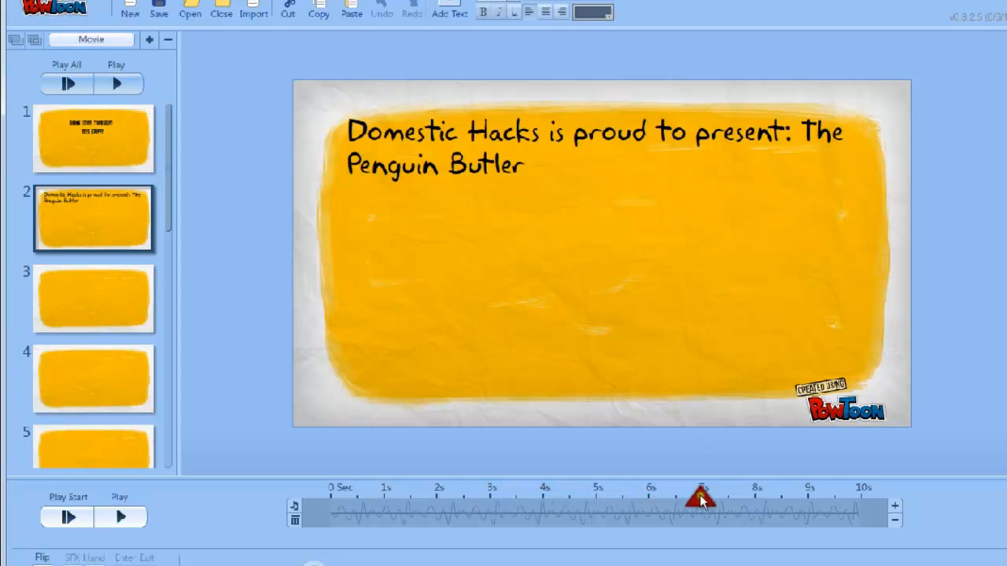
{"action": "left_click_drag", "start_coordinate": [702, 497], "coordinate": [595, 497]}
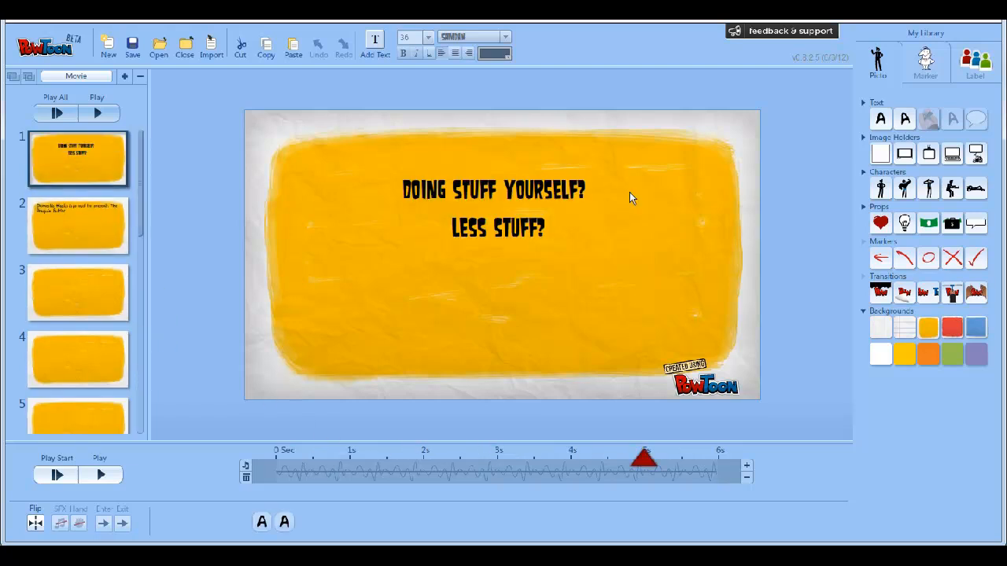
{"action": "mouse_move", "coordinate": [680, 179]}
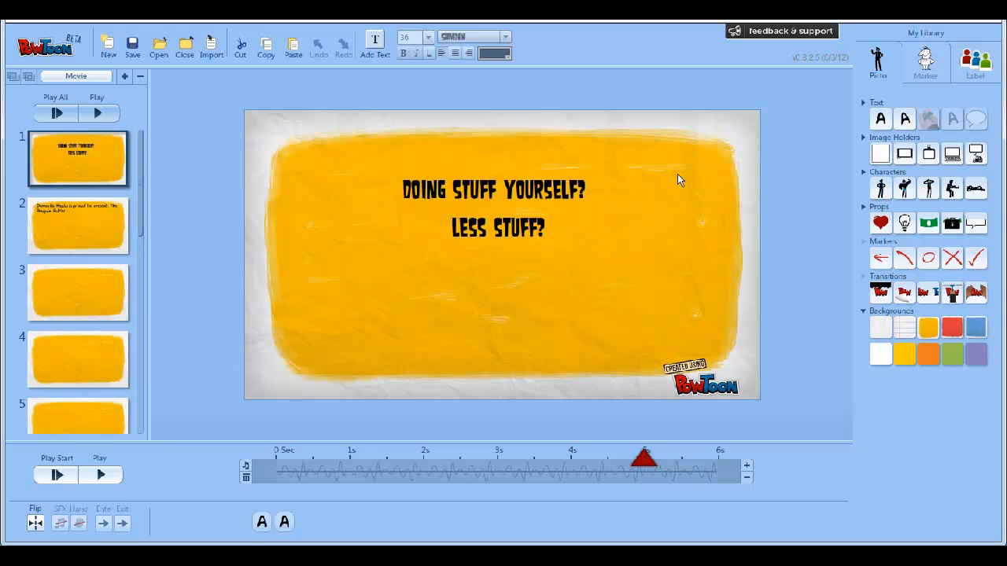
{"action": "mouse_move", "coordinate": [679, 157]}
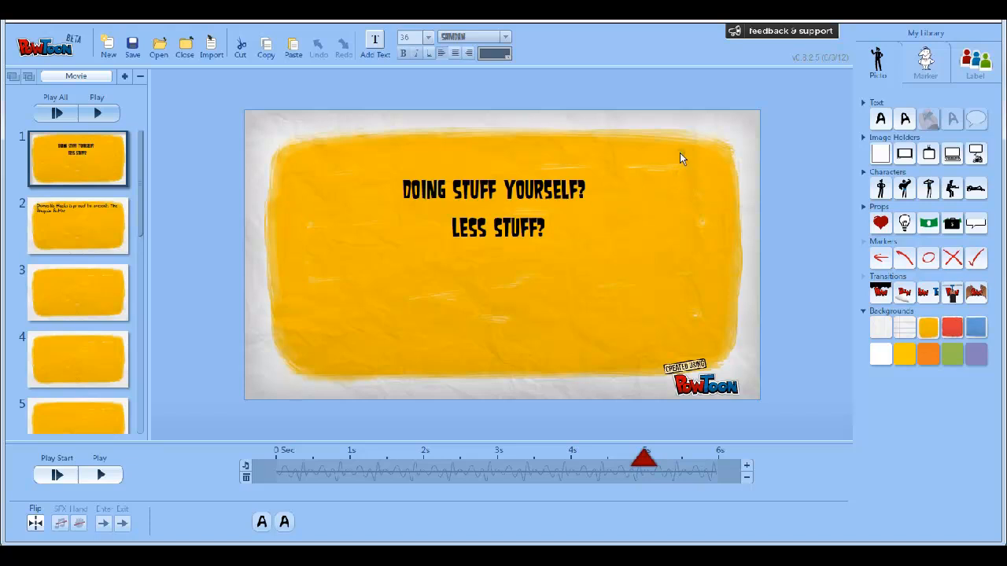